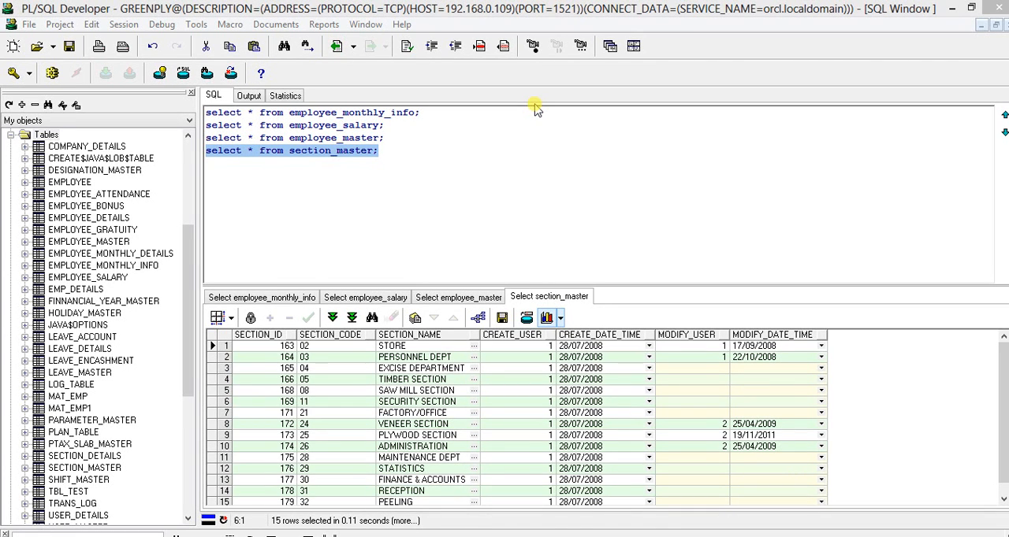
mouse_move(524, 110)
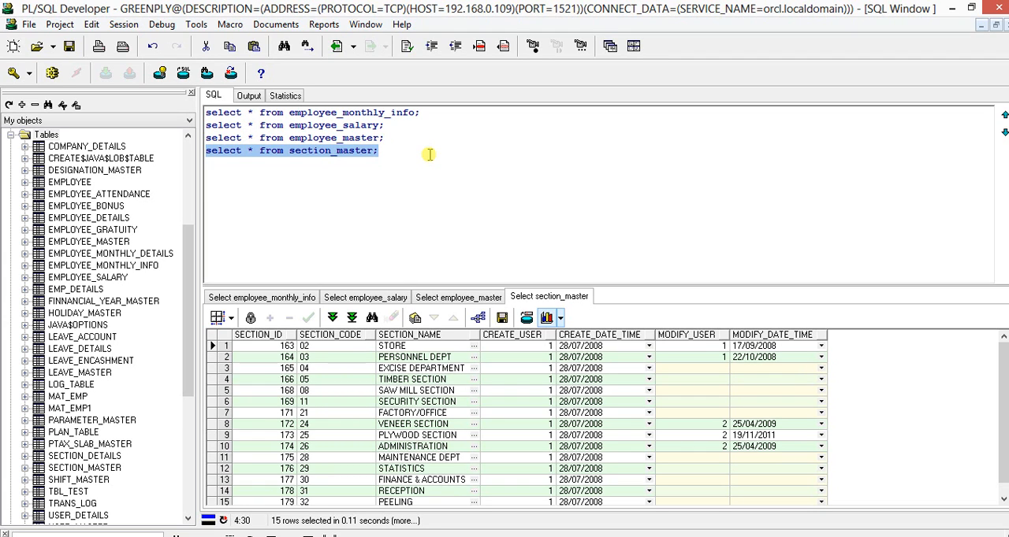
mouse_move(431, 113)
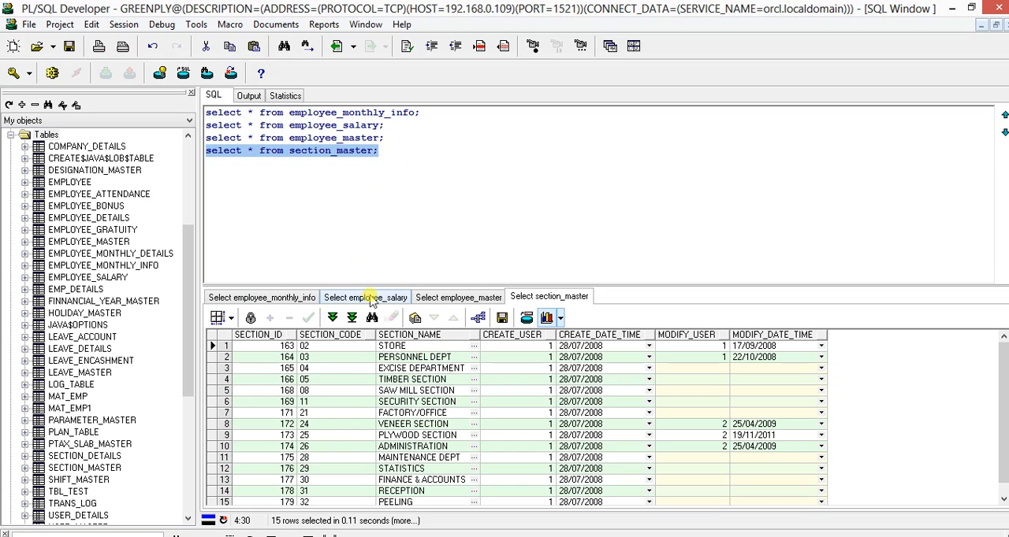
mouse_move(519, 261)
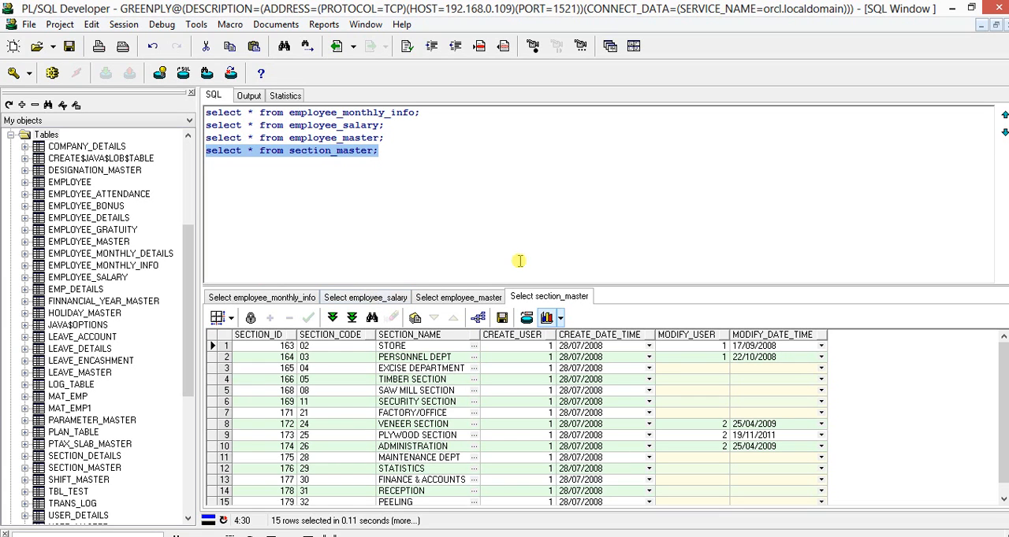
mouse_move(320, 252)
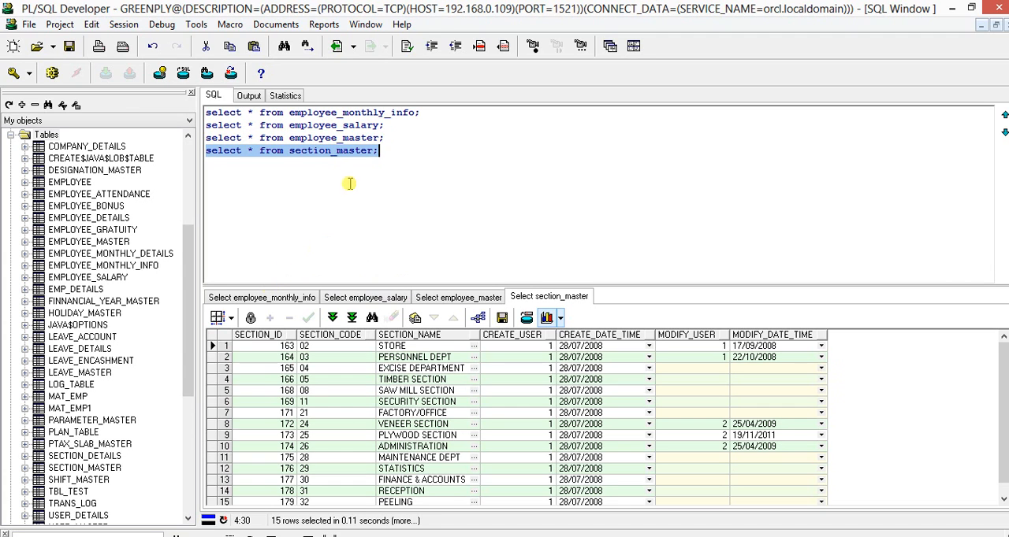
- Show the employee_monthly_info results and scroll across to the incentive hours and working days columns
click(261, 297)
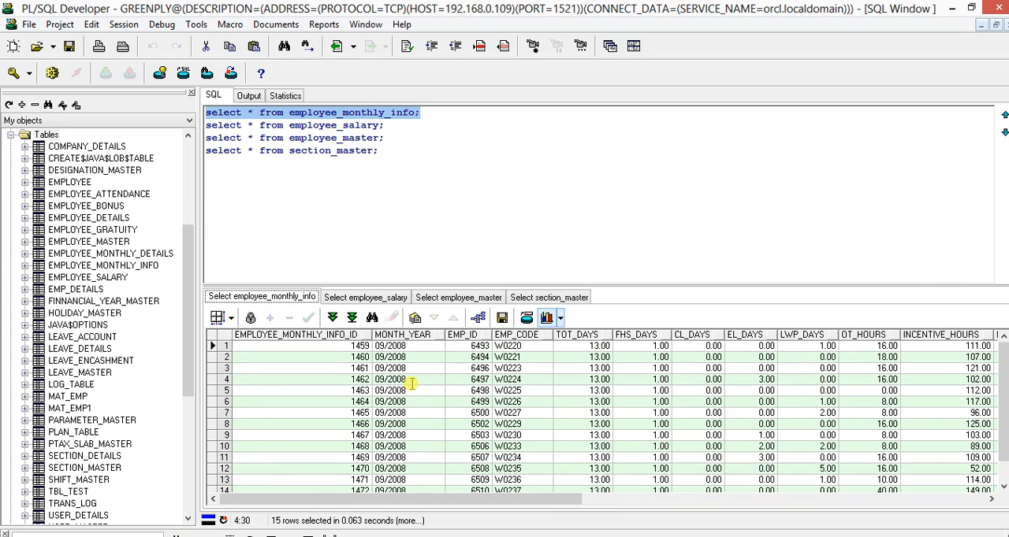
mouse_move(441, 475)
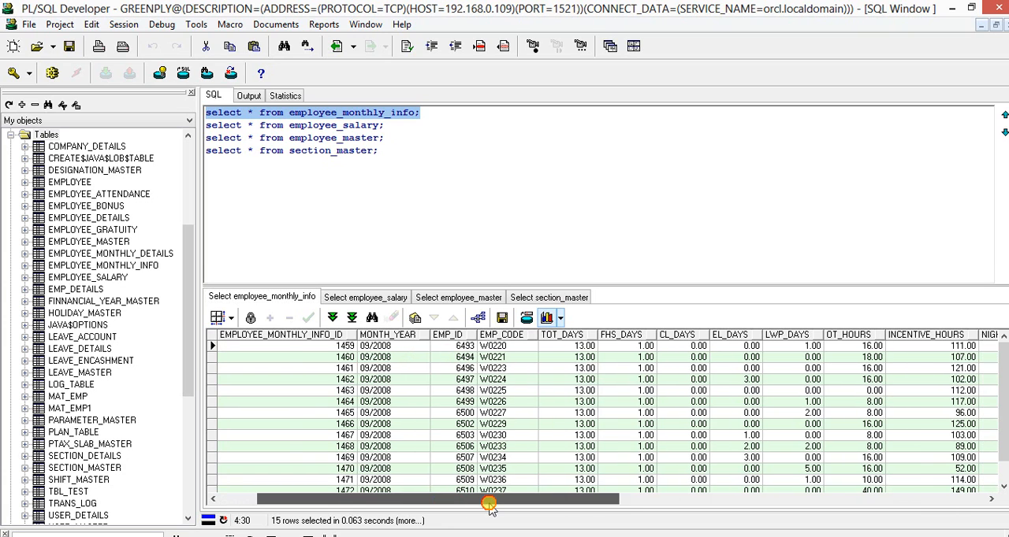
drag(489, 498, 583, 498)
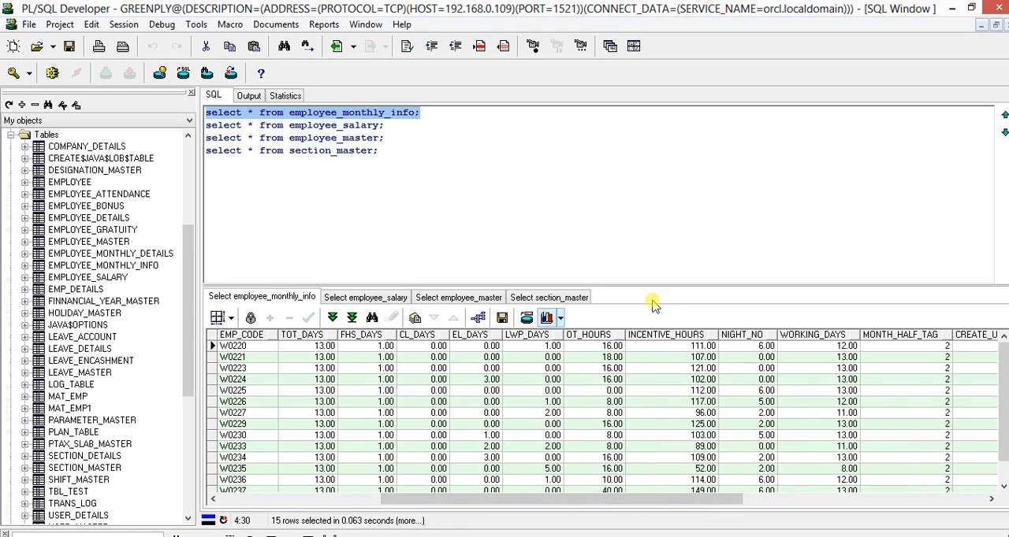
mouse_move(328, 261)
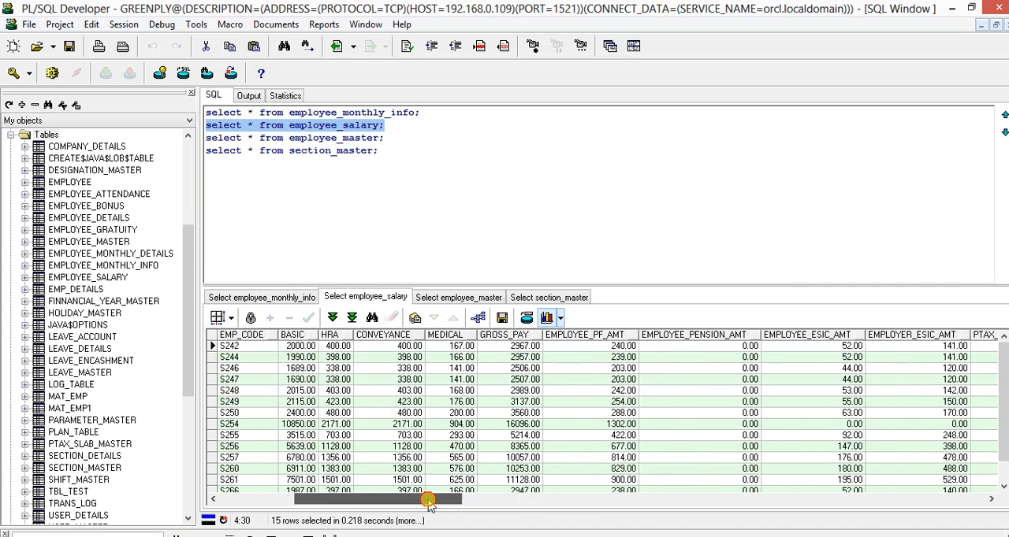
drag(425, 499, 589, 502)
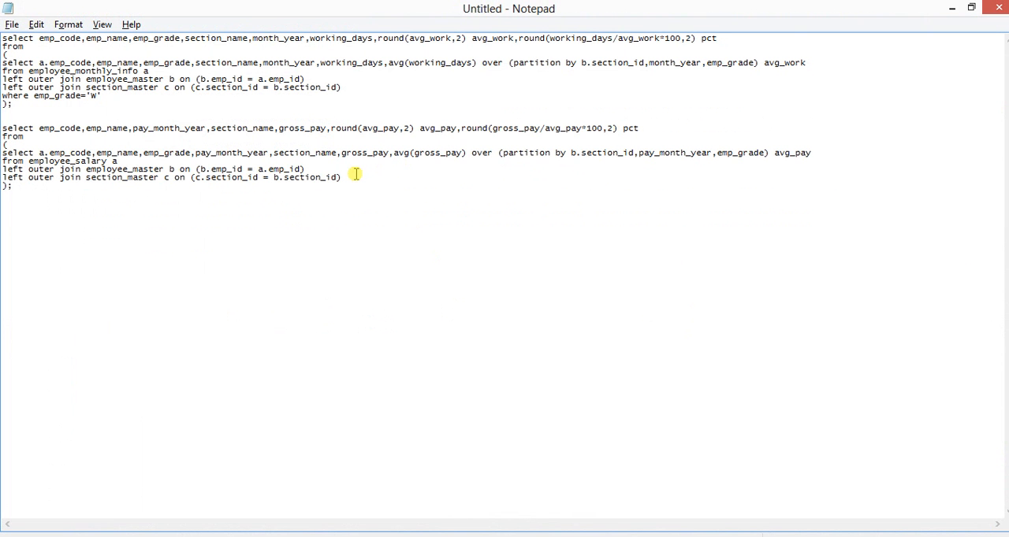
mouse_move(299, 94)
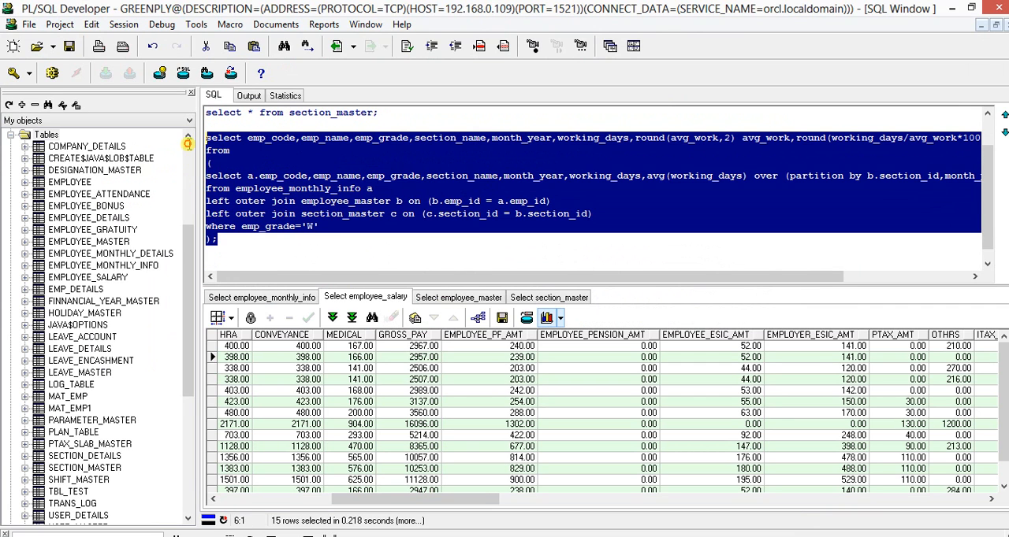
click(408, 46)
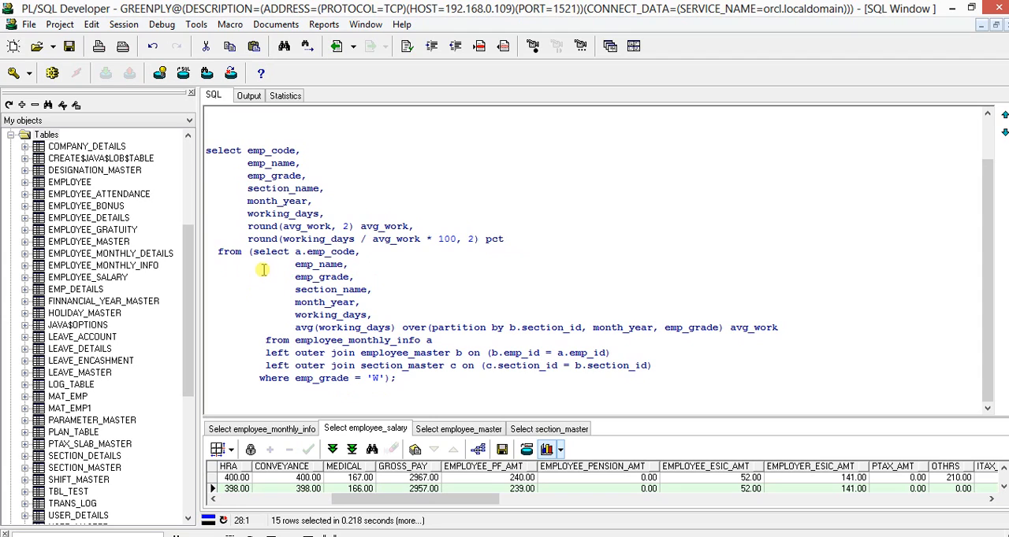
mouse_move(291, 271)
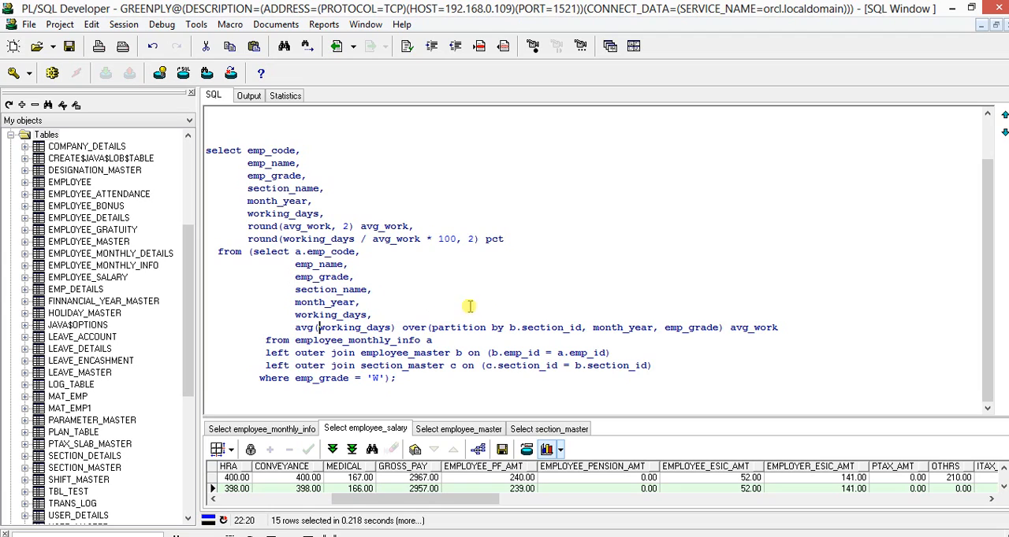
mouse_move(509, 315)
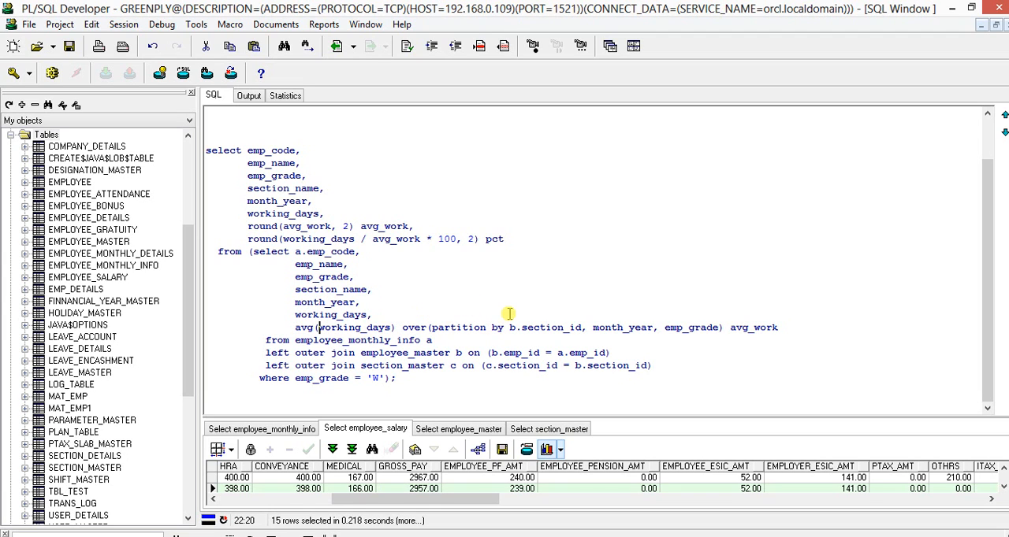
mouse_move(534, 319)
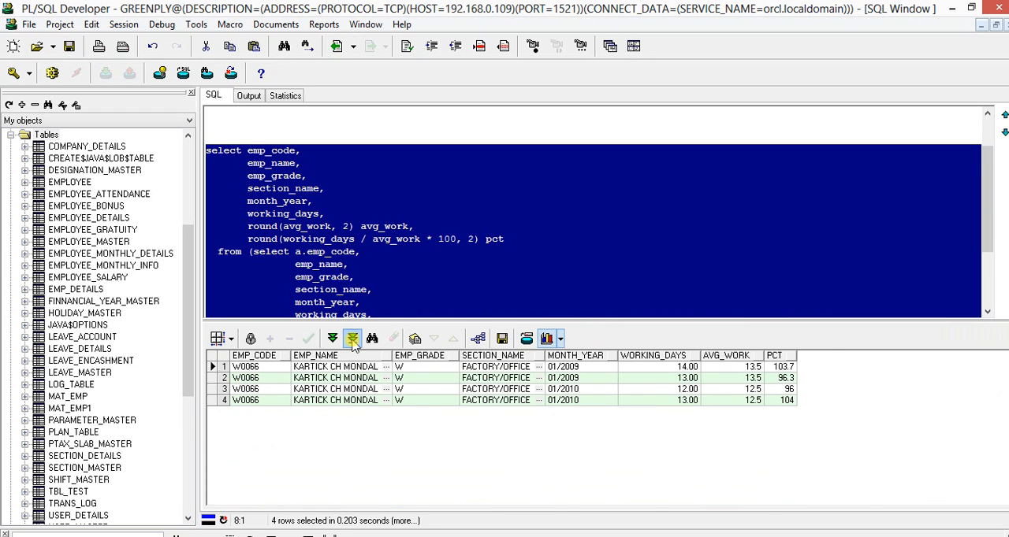
- Fetch all 57,458 rows of the working-days percentage results and scroll down the grid
click(372, 339)
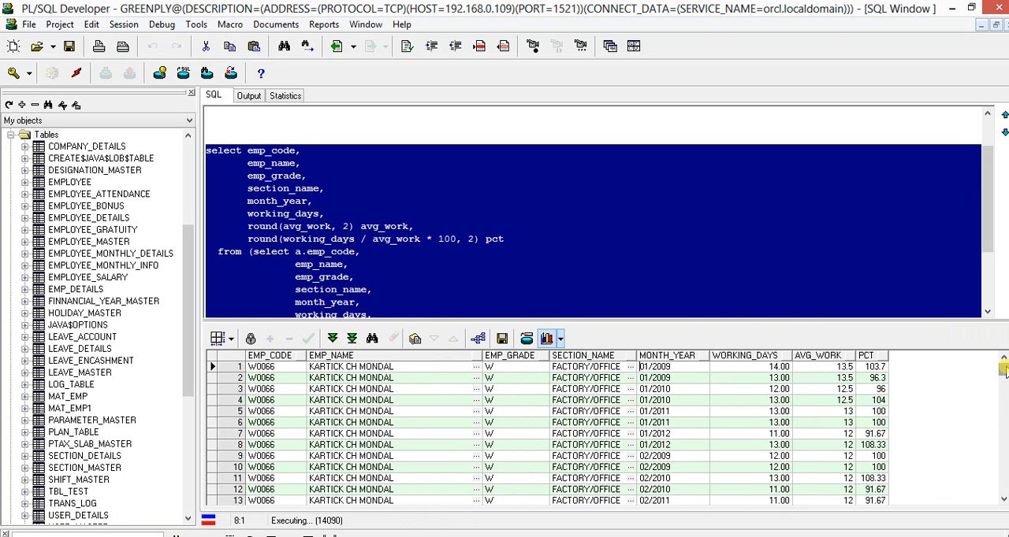
scroll(down, 3)
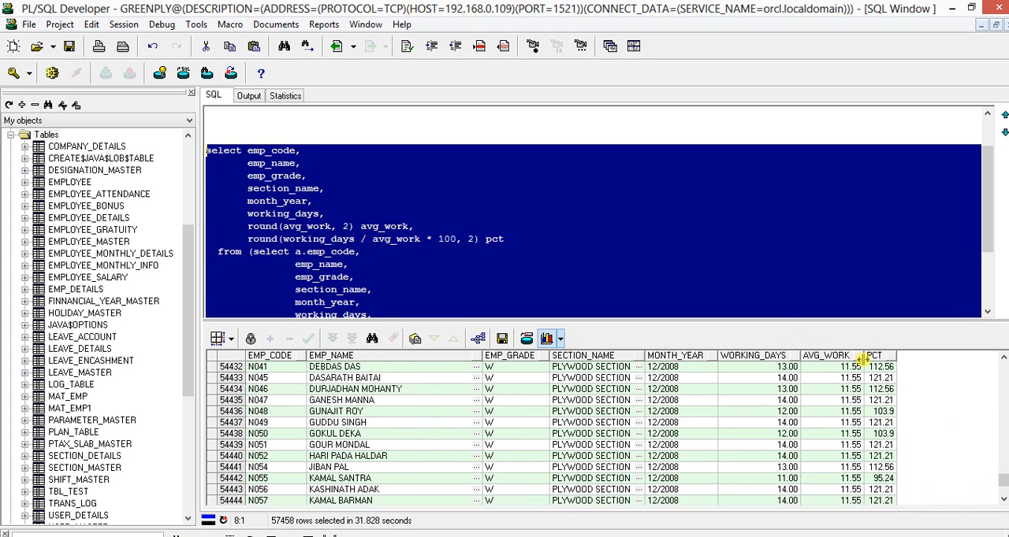
mouse_move(593, 294)
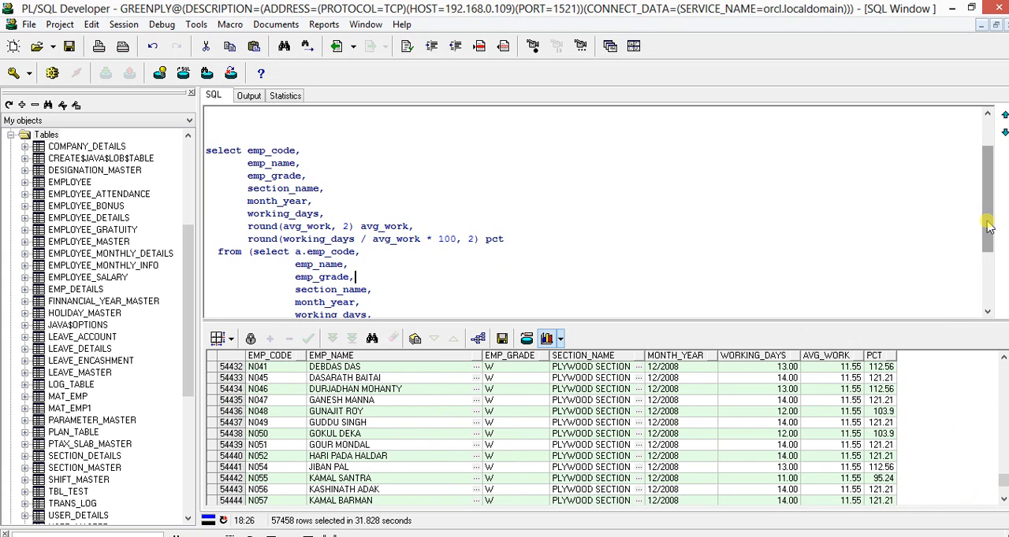
scroll(down, 3)
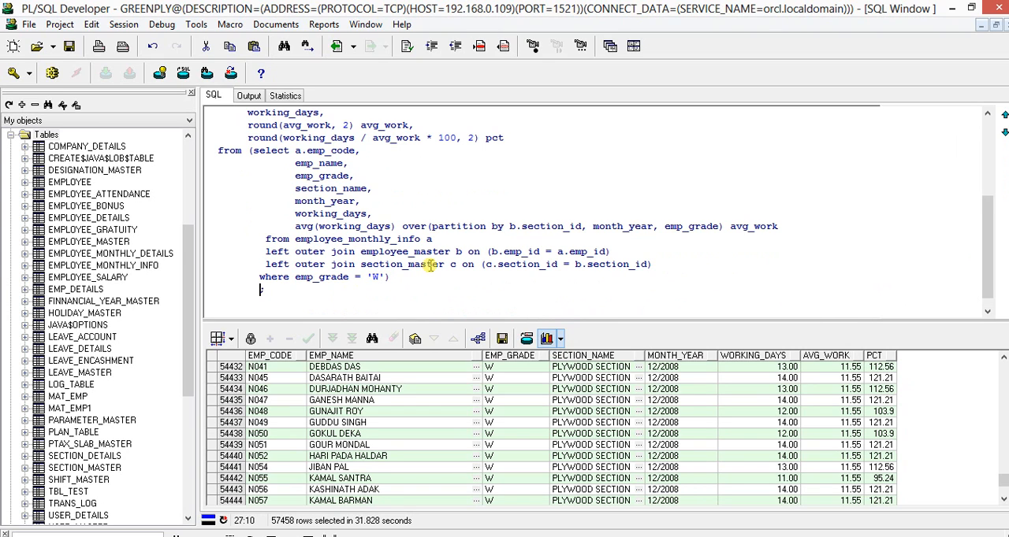
- Add an ORDER BY 8 DESC clause to the working-days query
text(order)
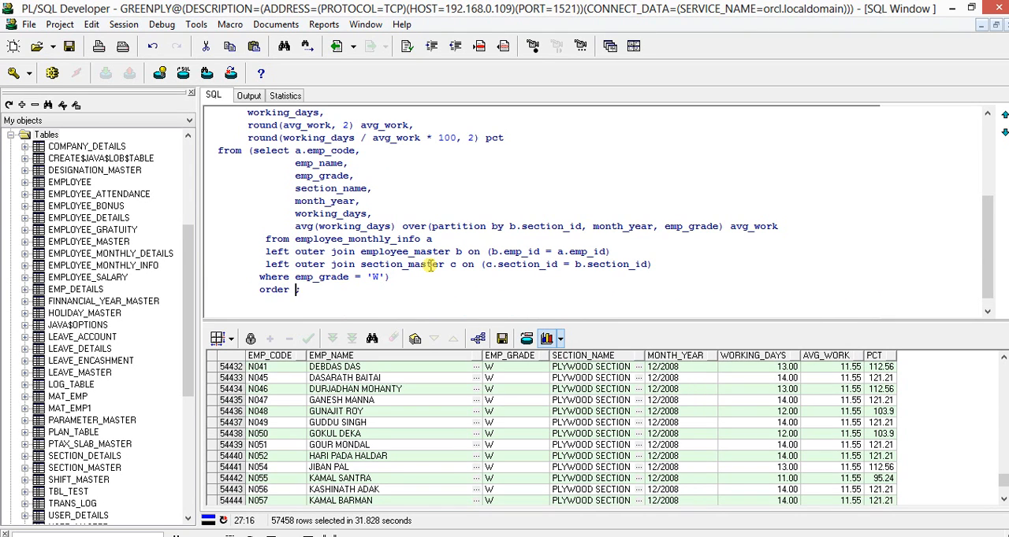
text(by)
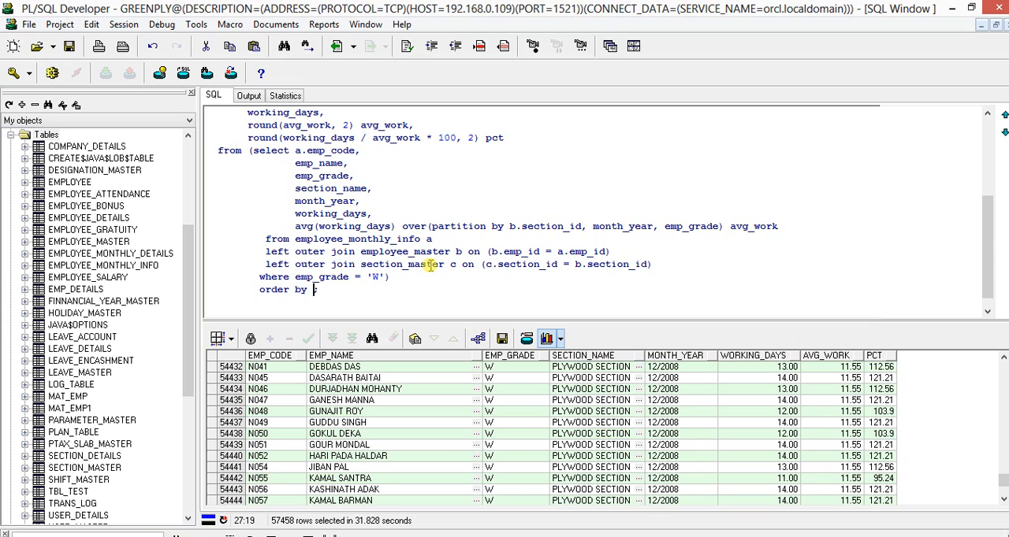
text(8 desc)
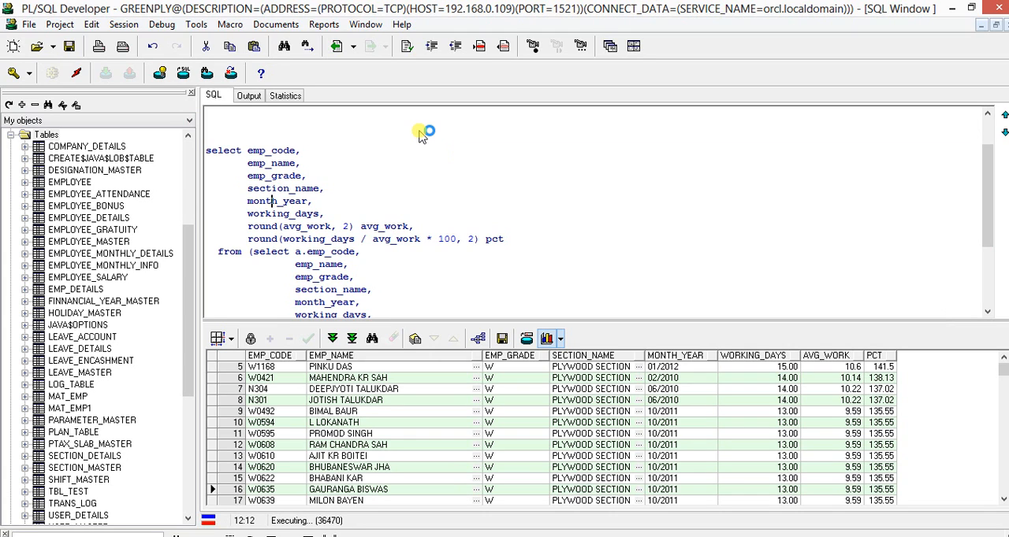
mouse_move(658, 189)
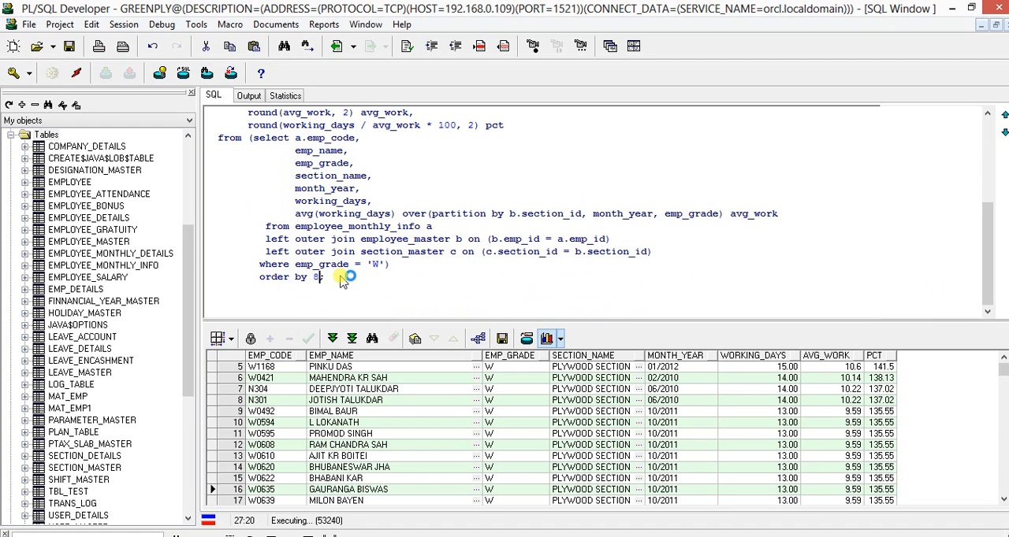
- End the sorted query with a semicolon, run it, and scroll down the results
text(;)
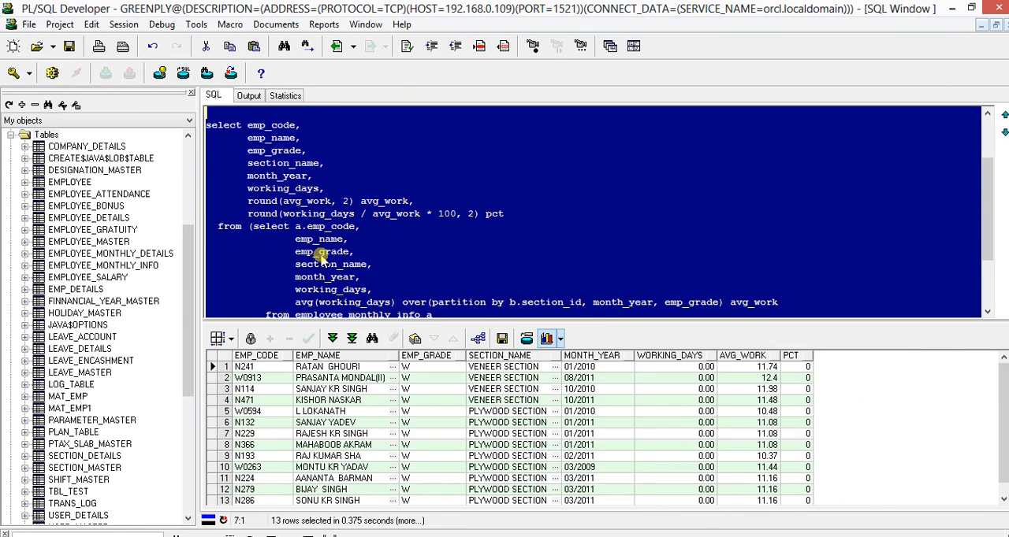
mouse_move(321, 276)
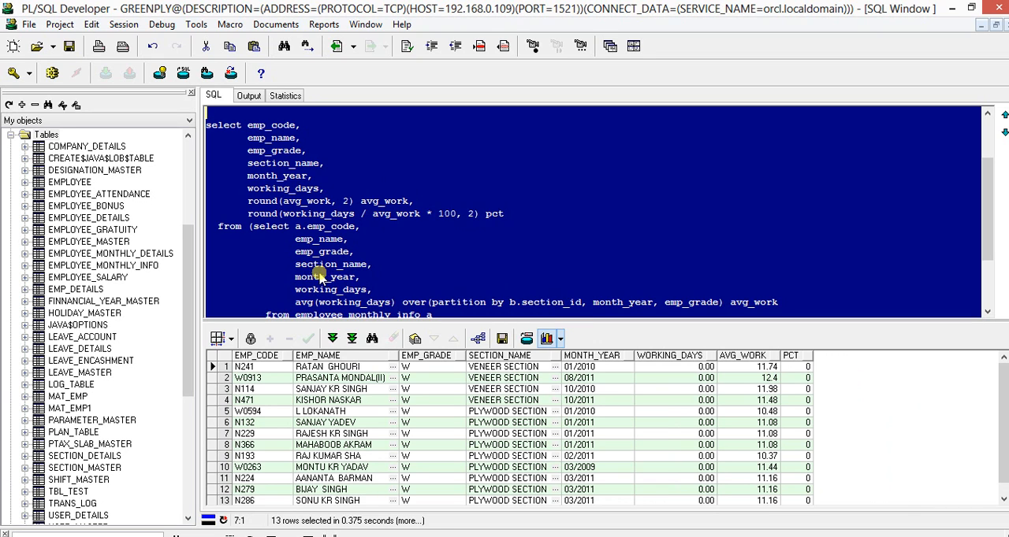
click(332, 337)
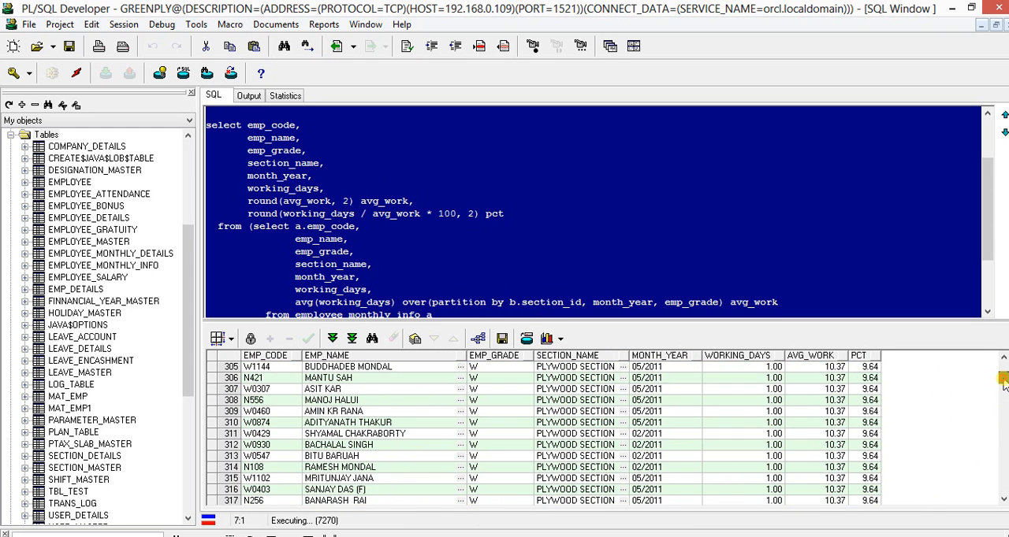
scroll(down, 3)
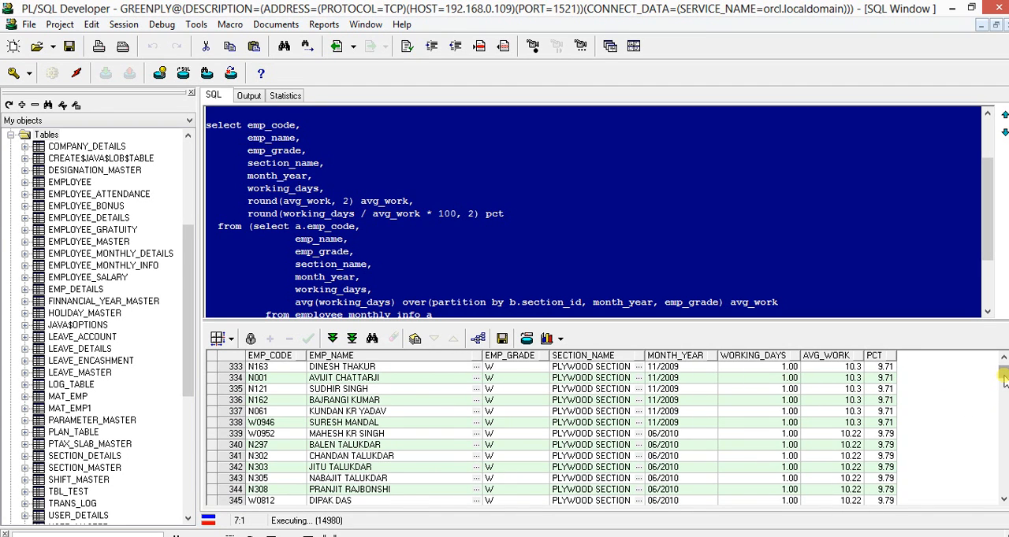
scroll(down, 3)
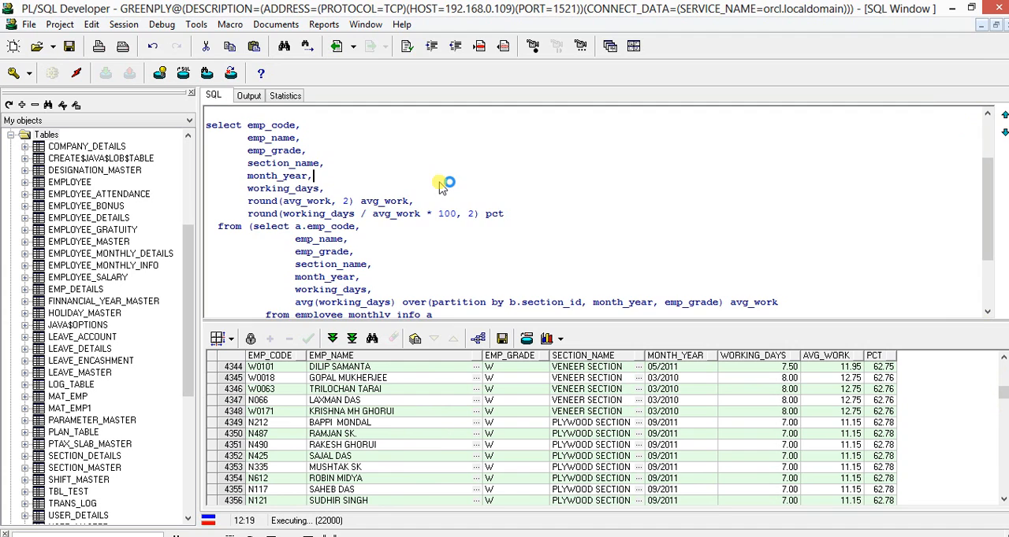
scroll(down, 3)
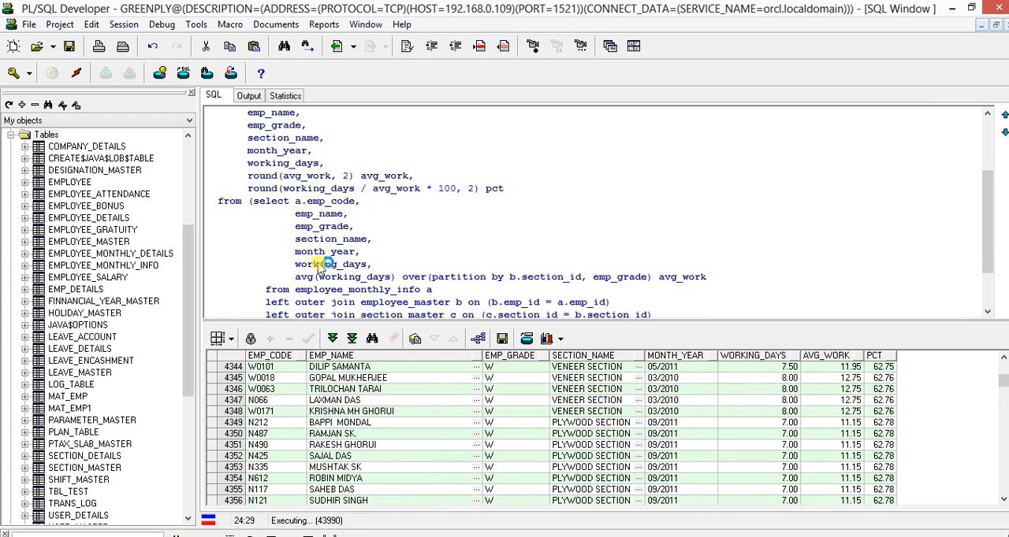
- Drop month_year from the partition and inner select, and sort by column 7
double_click(324, 251)
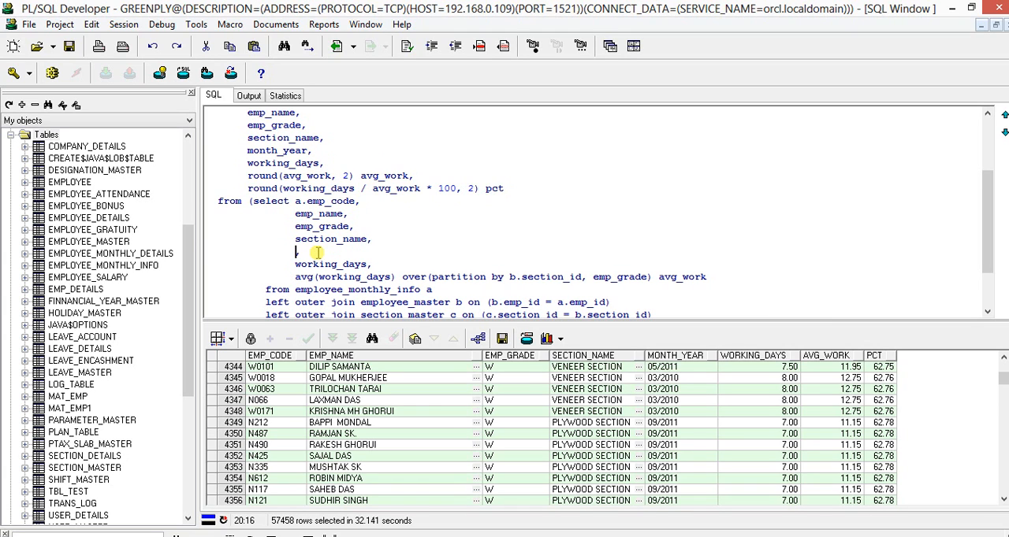
double_click(323, 252)
text(--            month_year,)
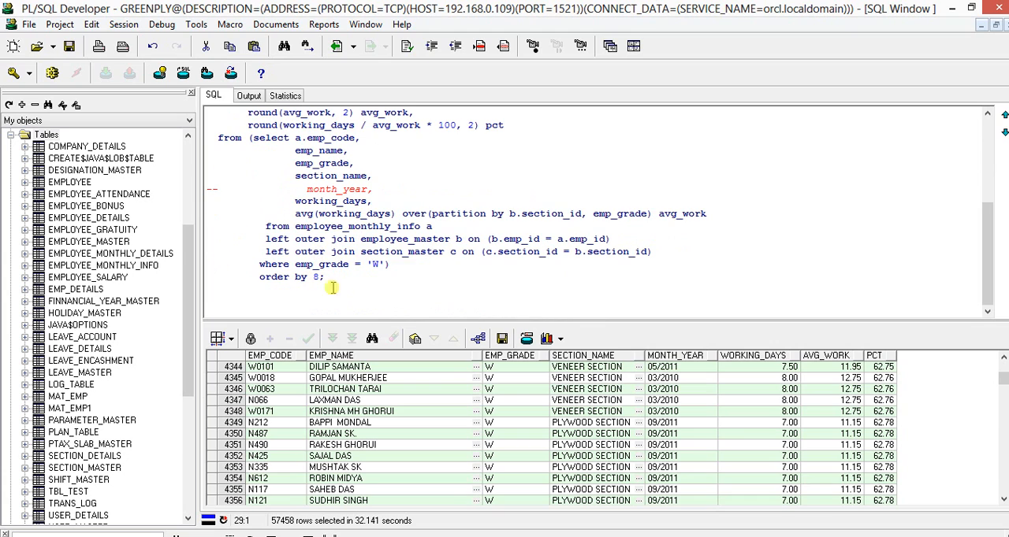
drag(330, 239, 323, 276)
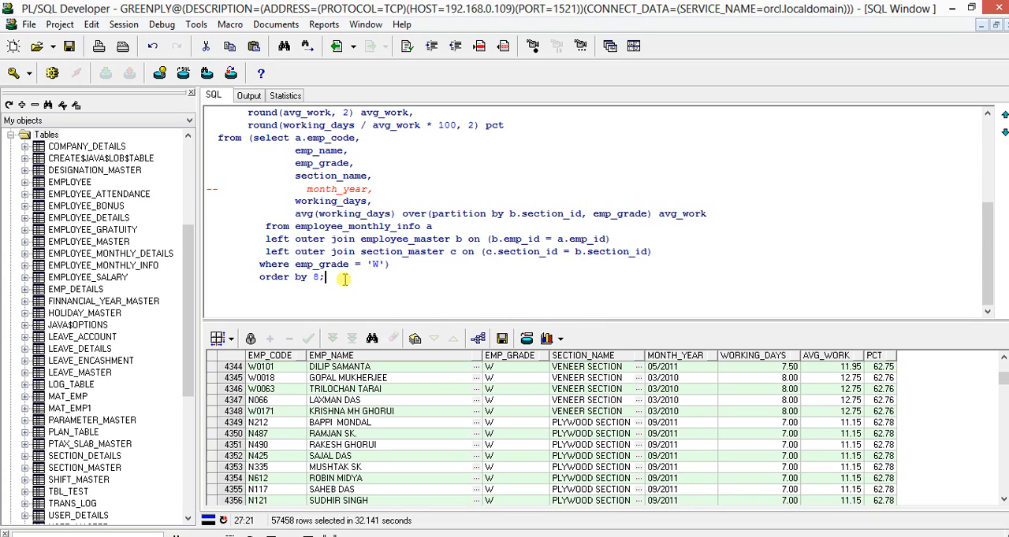
text(7)
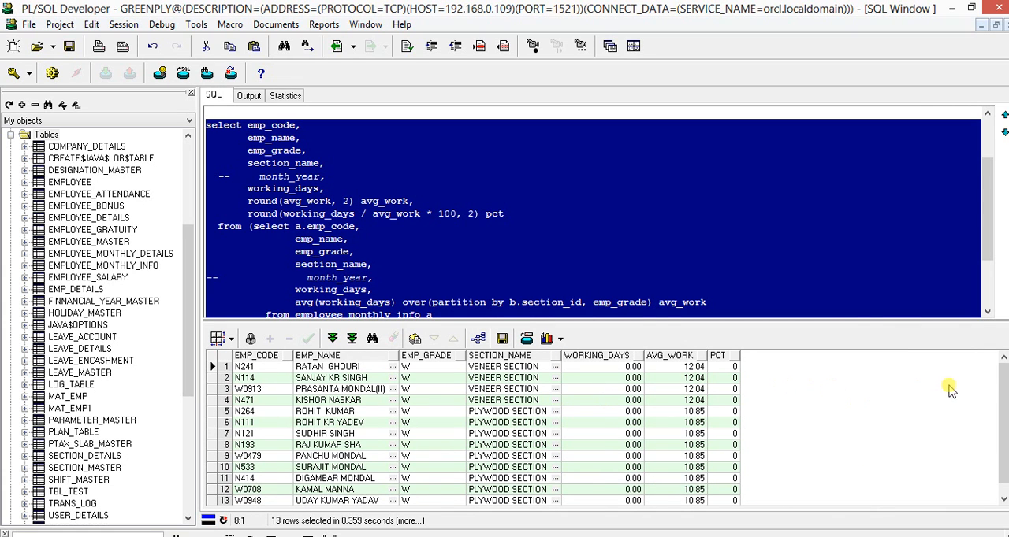
- Fetch all 57,458 rows of the section-and-grade average results and scroll through them
click(478, 339)
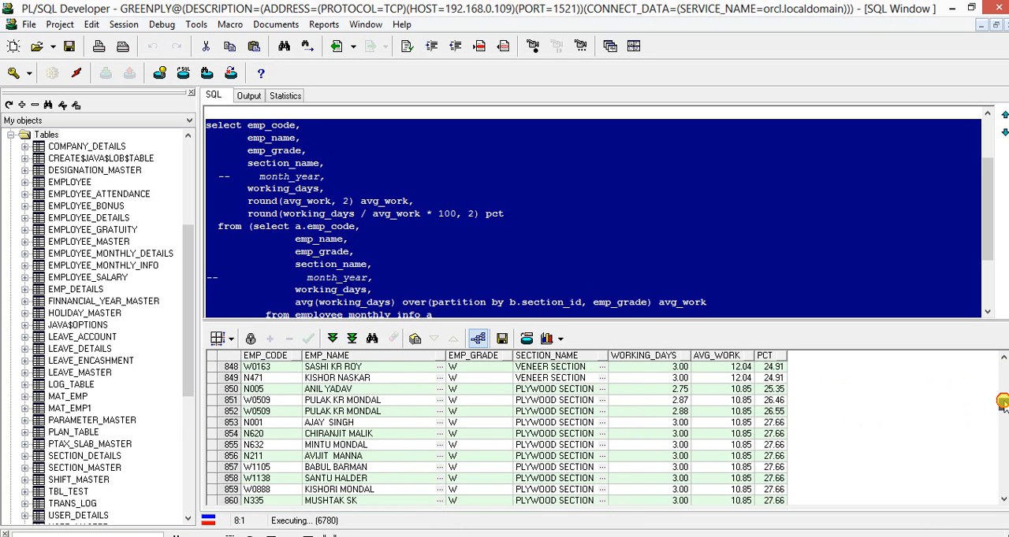
scroll(down, 3)
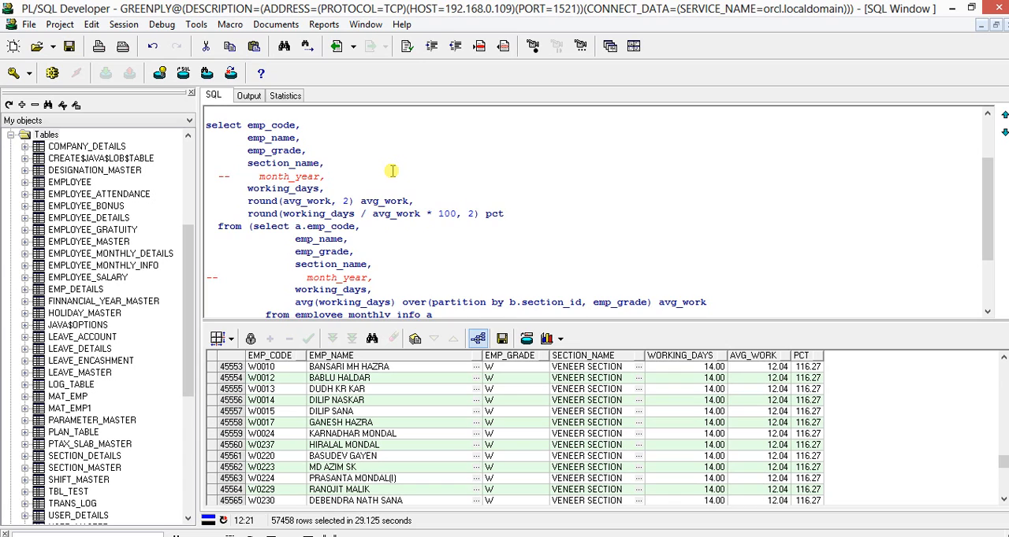
scroll(down, 3)
text(lwp)
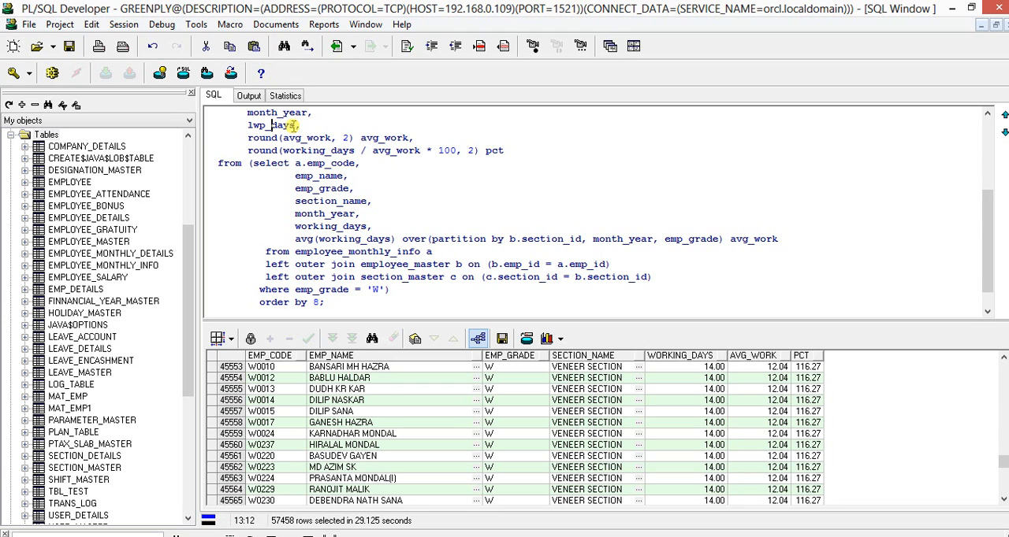
- Replace avg_work with avg_lwp and working_days with lwp_days, then select the query
double_click(271, 126)
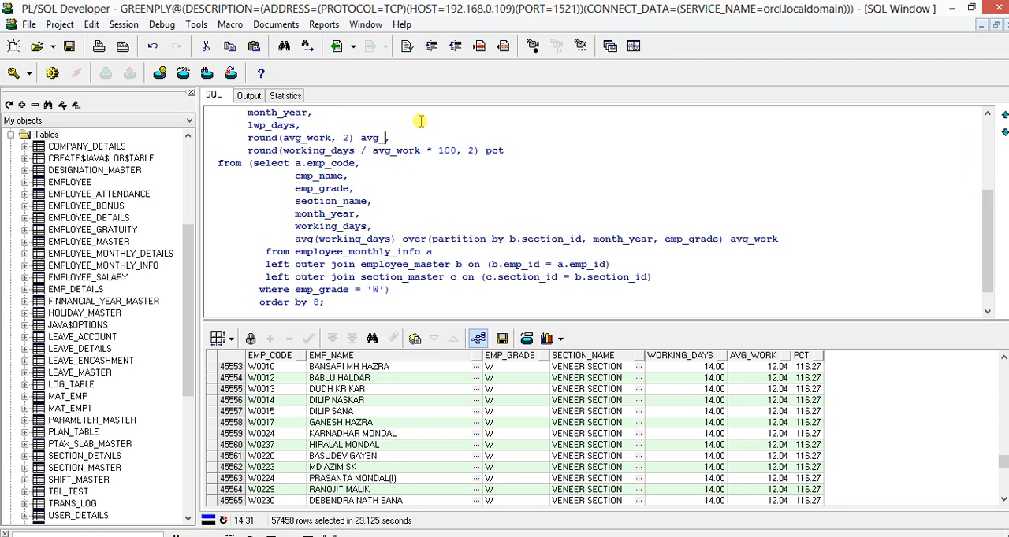
text(lwp,)
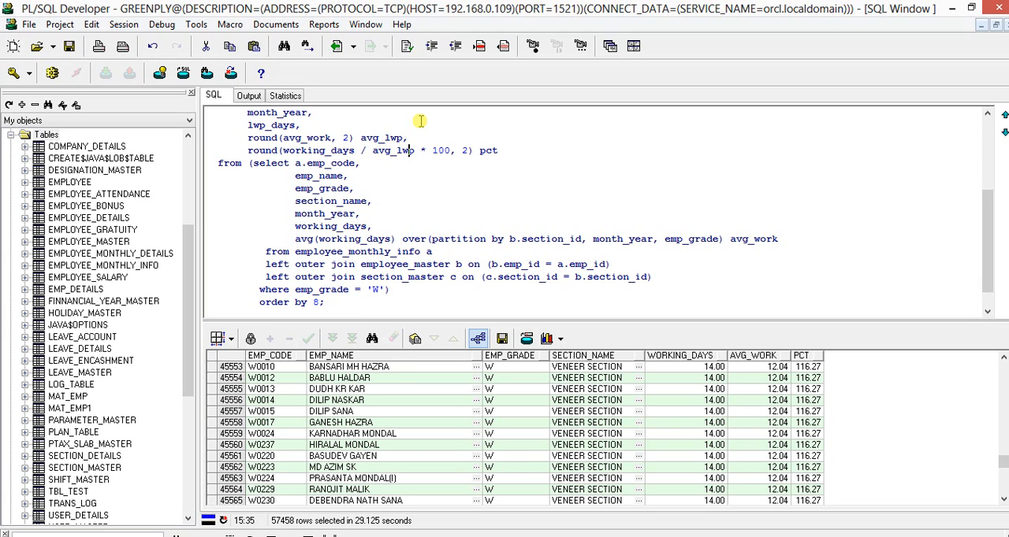
double_click(304, 151)
text(lwp)
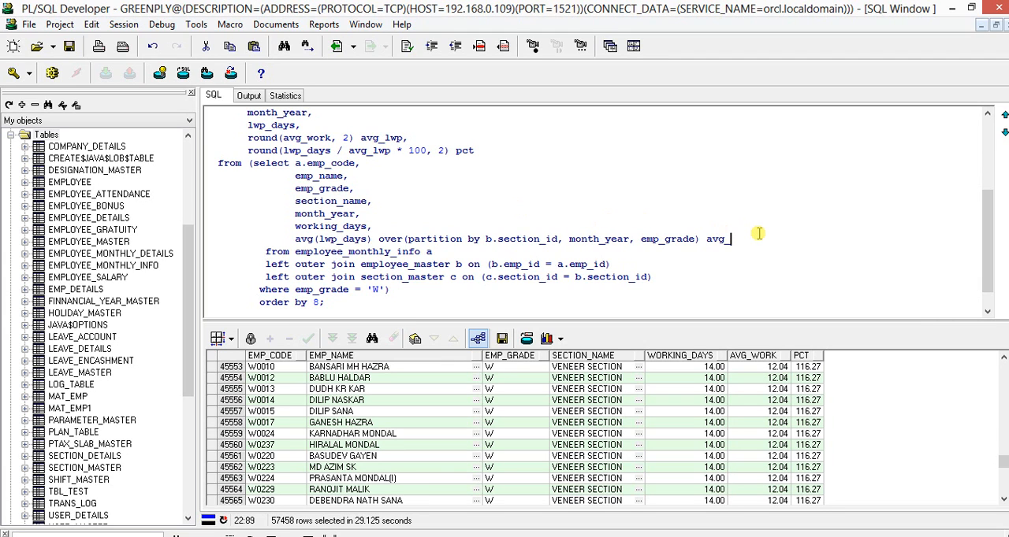
text(_lwp)
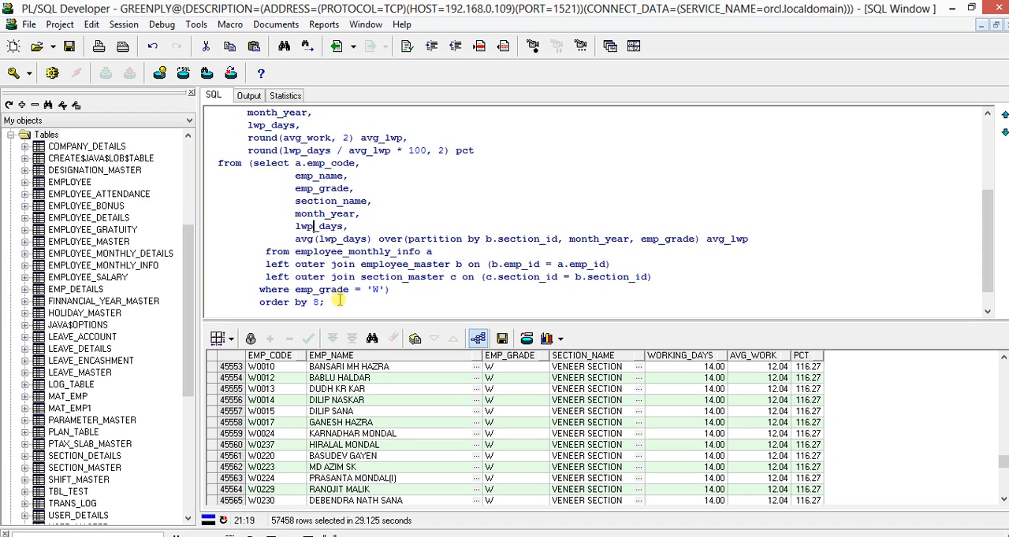
drag(322, 188, 321, 302)
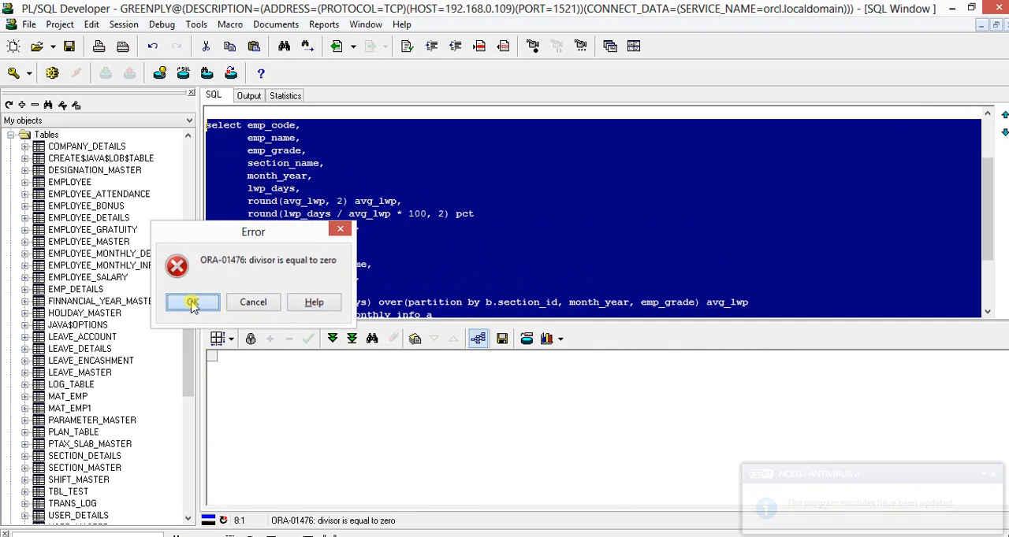
- Dismiss the ORA-01476 divisor-is-zero error dialog
click(192, 302)
text(decode()
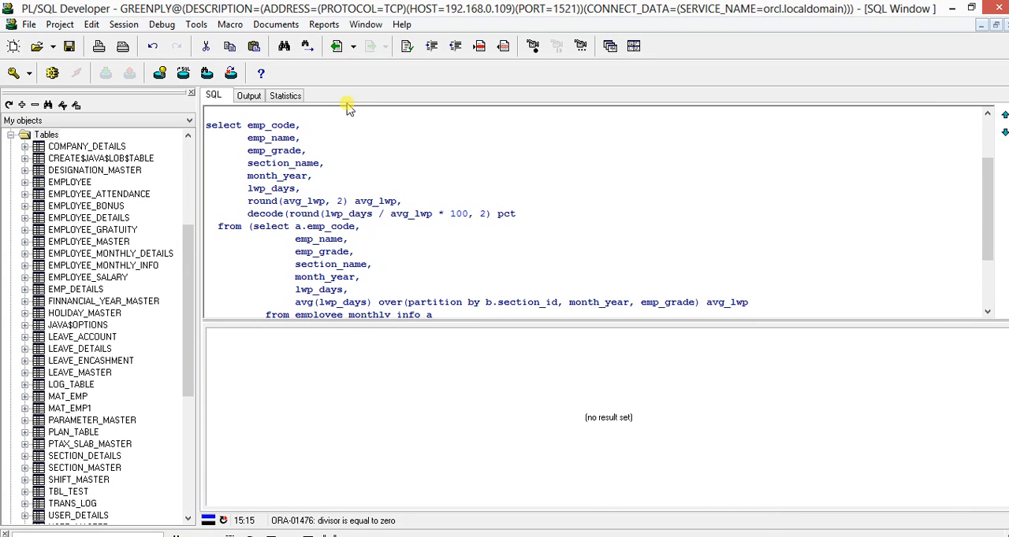
mouse_move(372, 197)
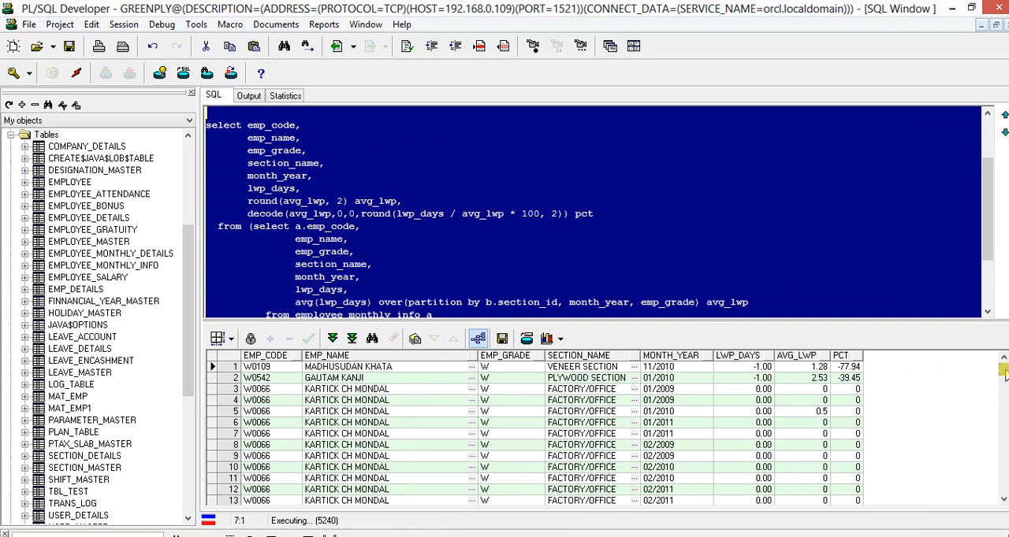
- Rerun the decode-protected LWP query and scroll through the fetched rows
drag(1001, 371, 1001, 426)
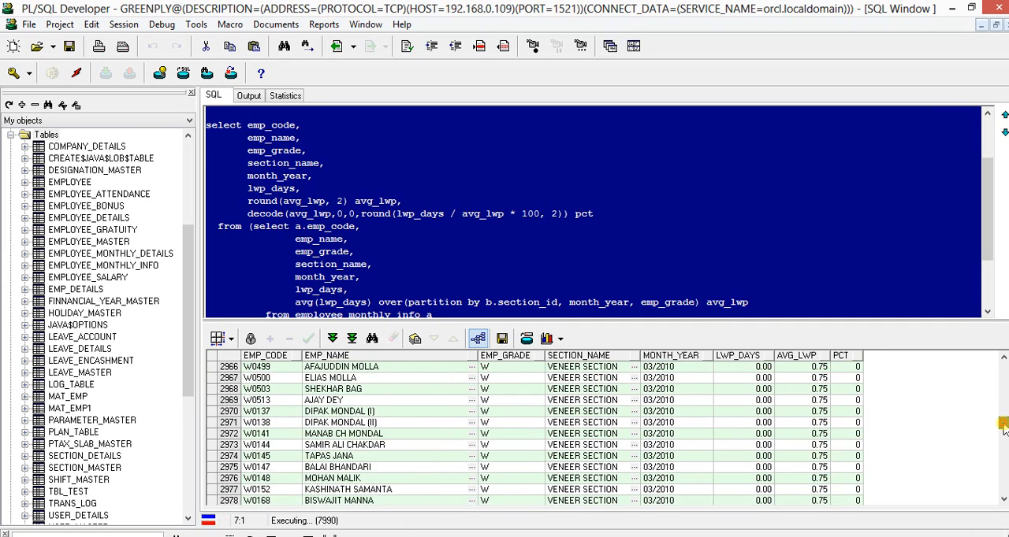
scroll(down, 3)
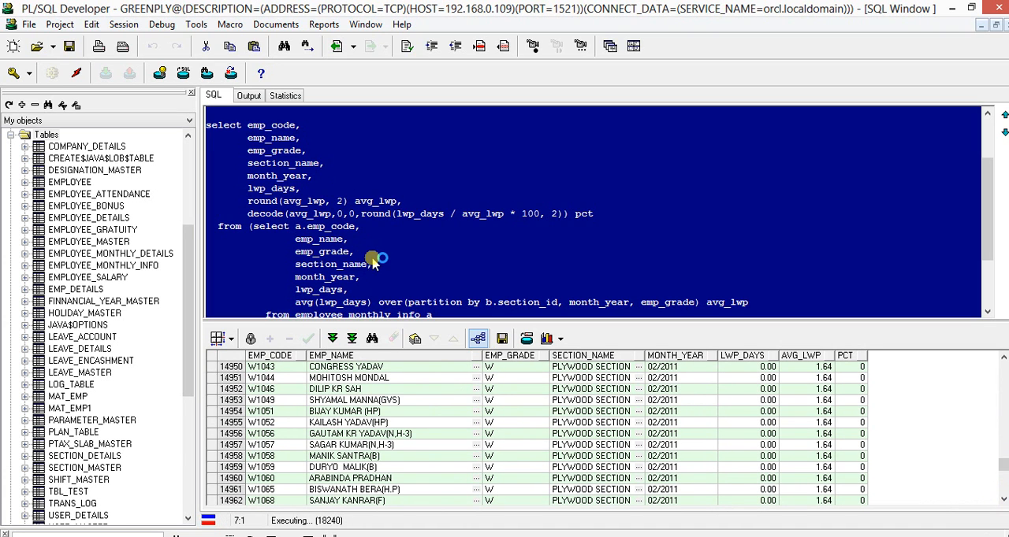
- Add 'and lwp_days>0' to the inner WHERE clause, moving the closing parenthesis down
scroll(down, 3)
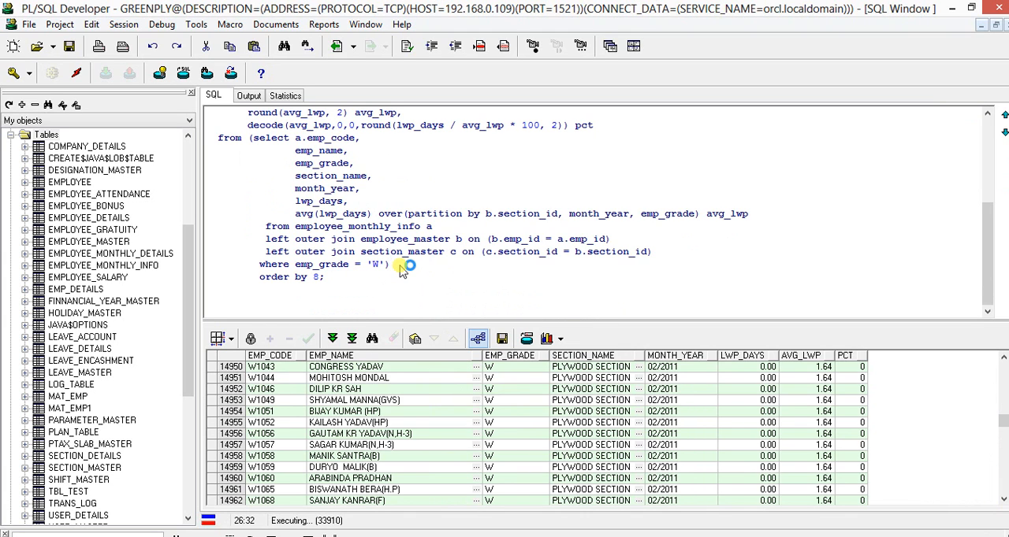
text())
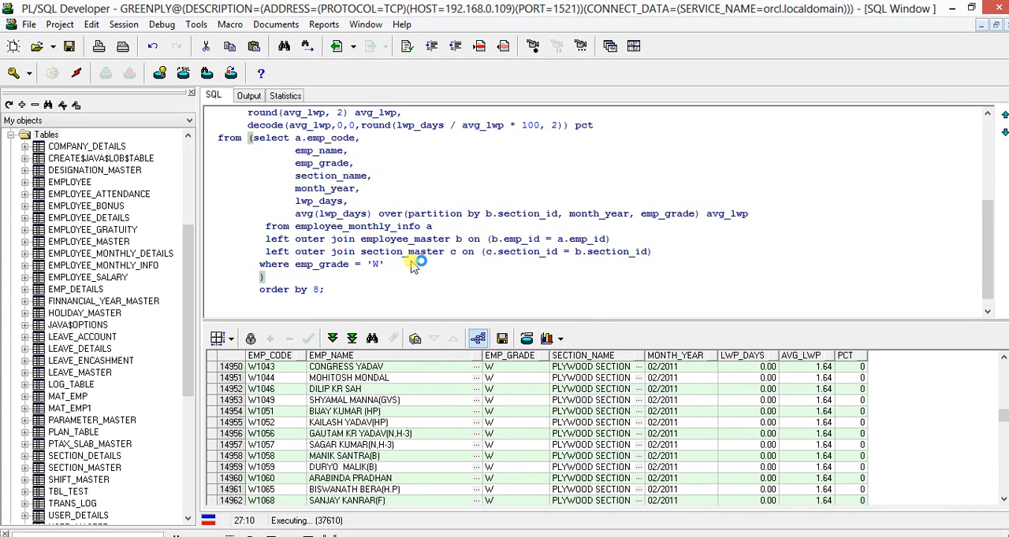
text(and lw)
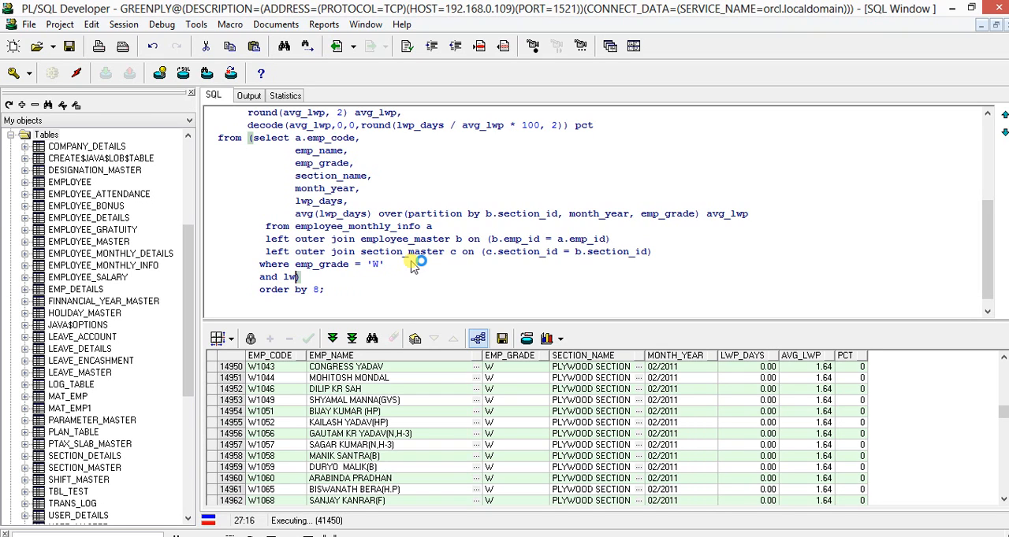
text(_day)
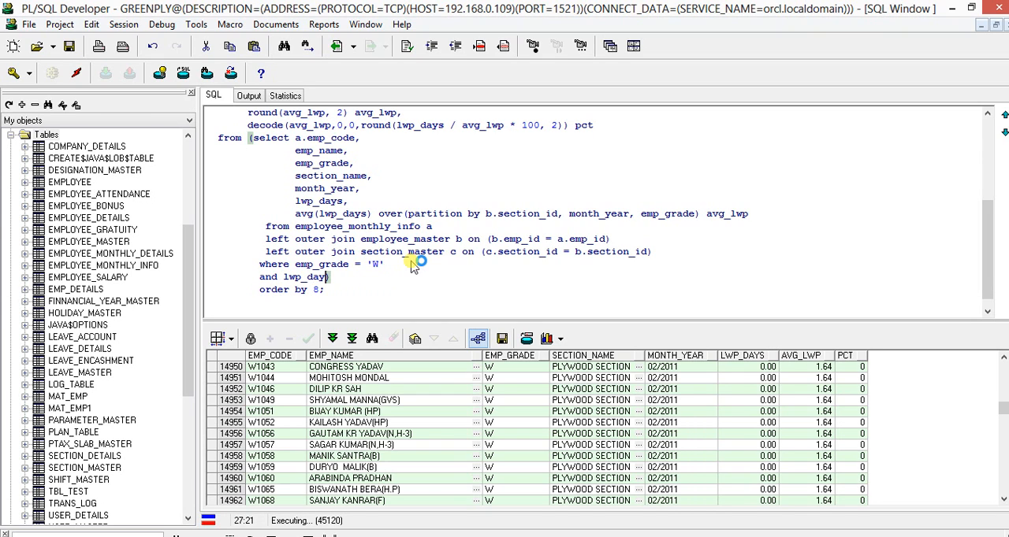
text(s>0)
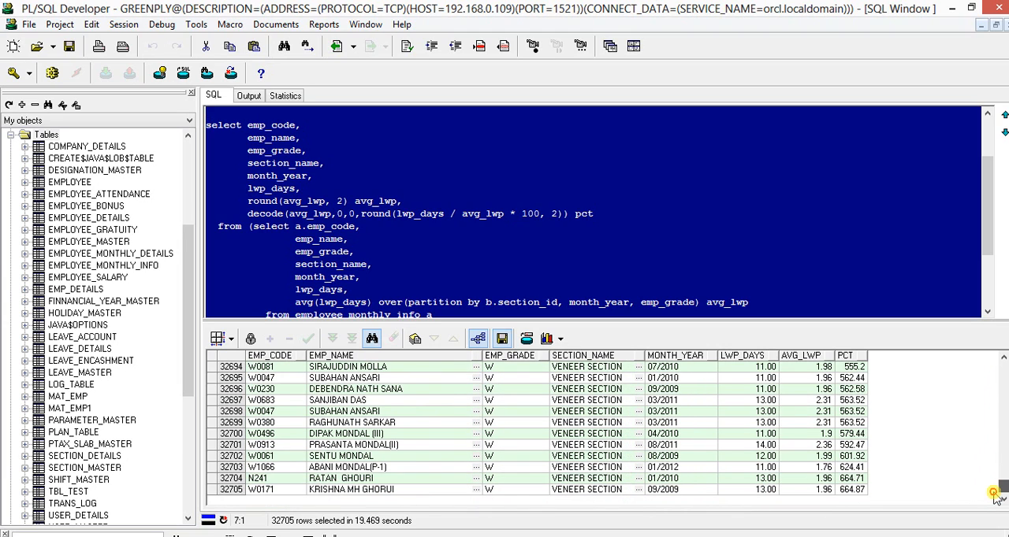
- Scroll the 32,705-row LWP results to the last rows, then return the caret to the query
scroll(down, 3)
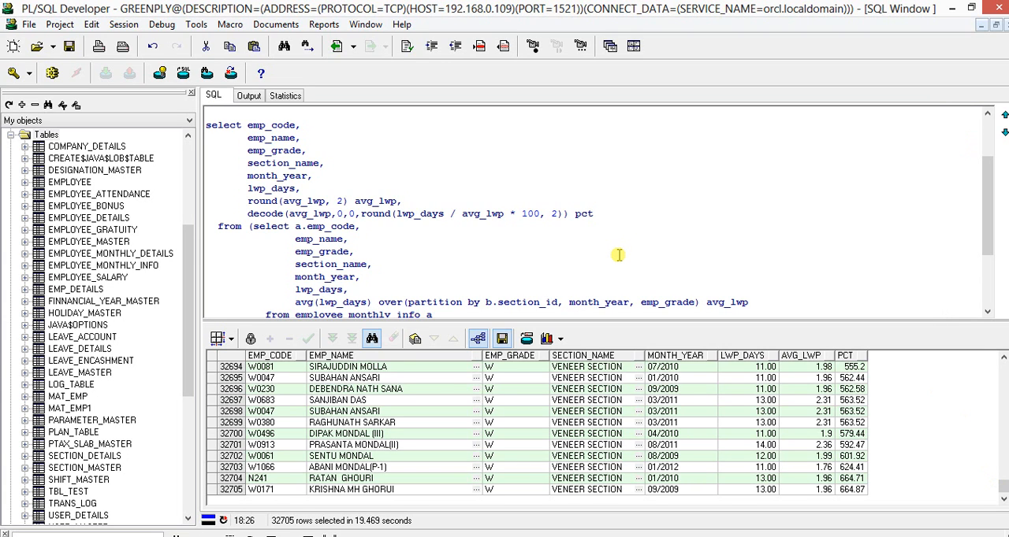
click(356, 251)
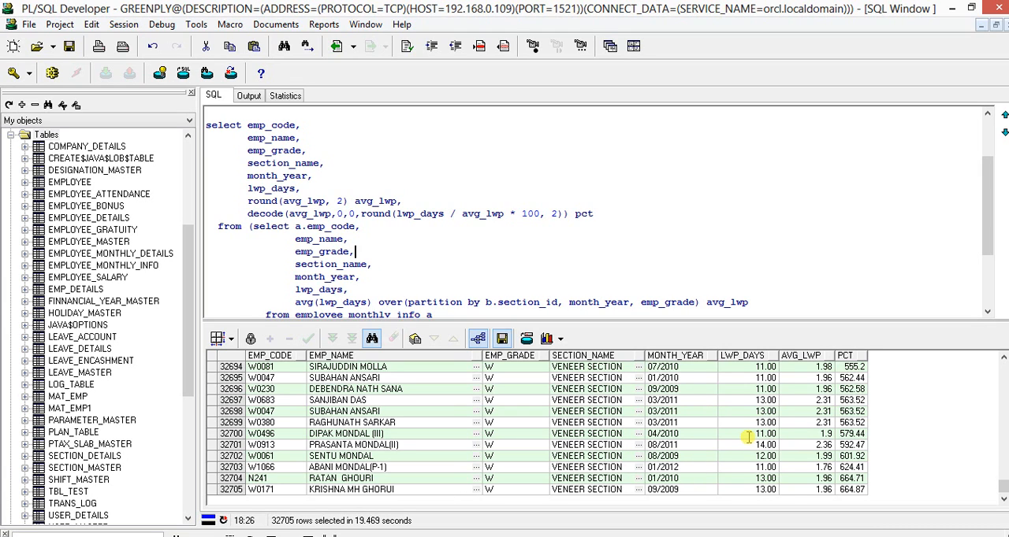
mouse_move(796, 430)
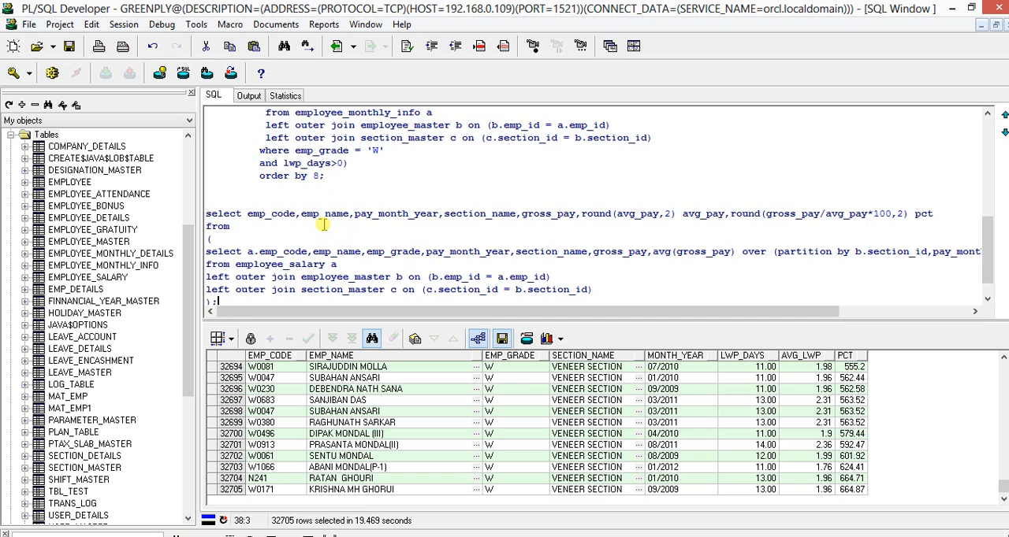
- Select the newly pasted gross pay percentage query text
drag(231, 227, 215, 301)
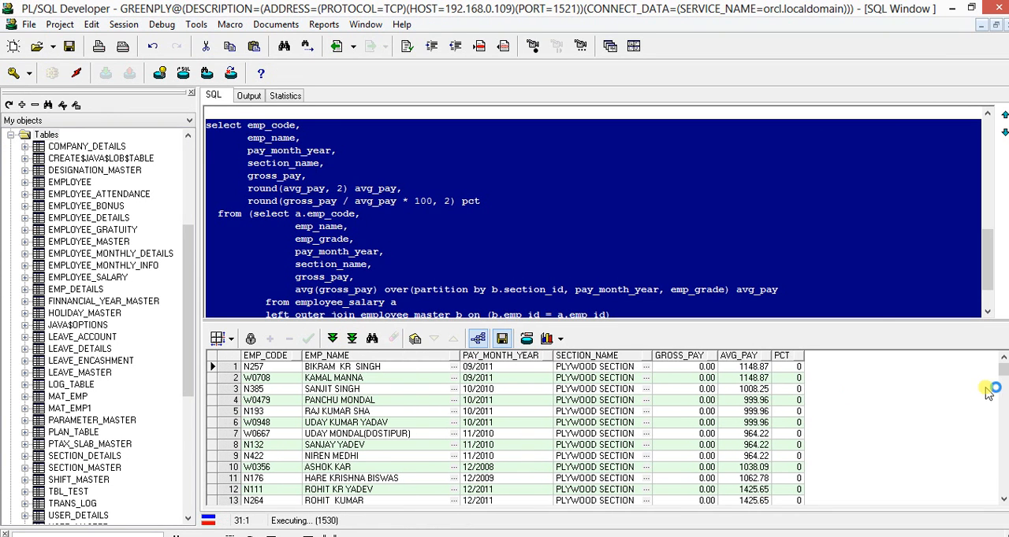
- Add the condition where emp_grade='S' after the inner query's last join
scroll(down, 3)
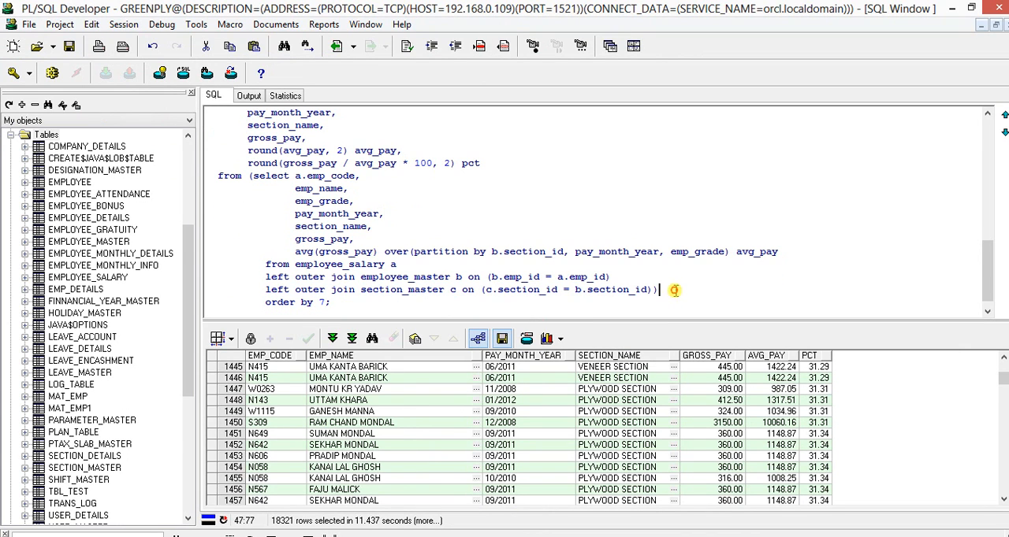
text(where e)
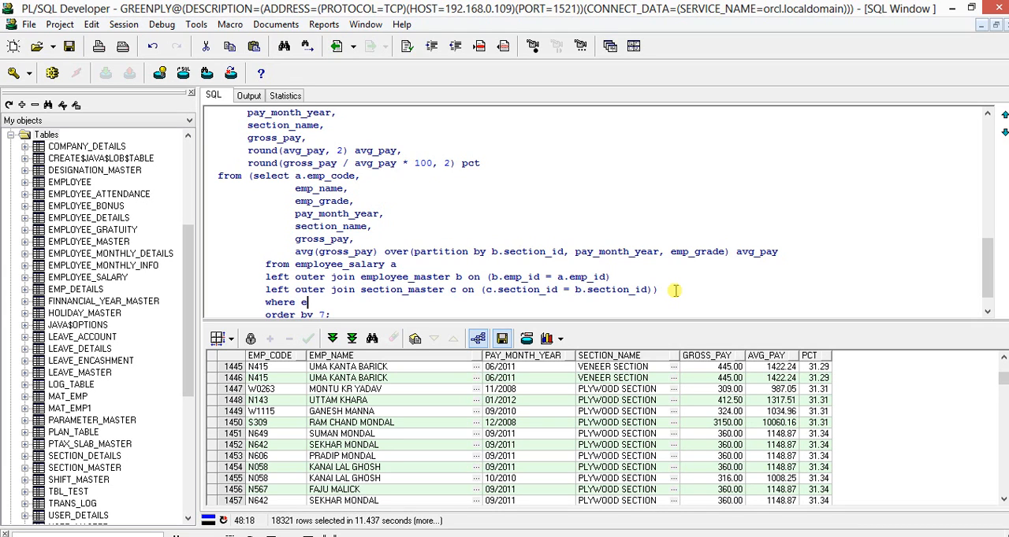
text(mp_grad)
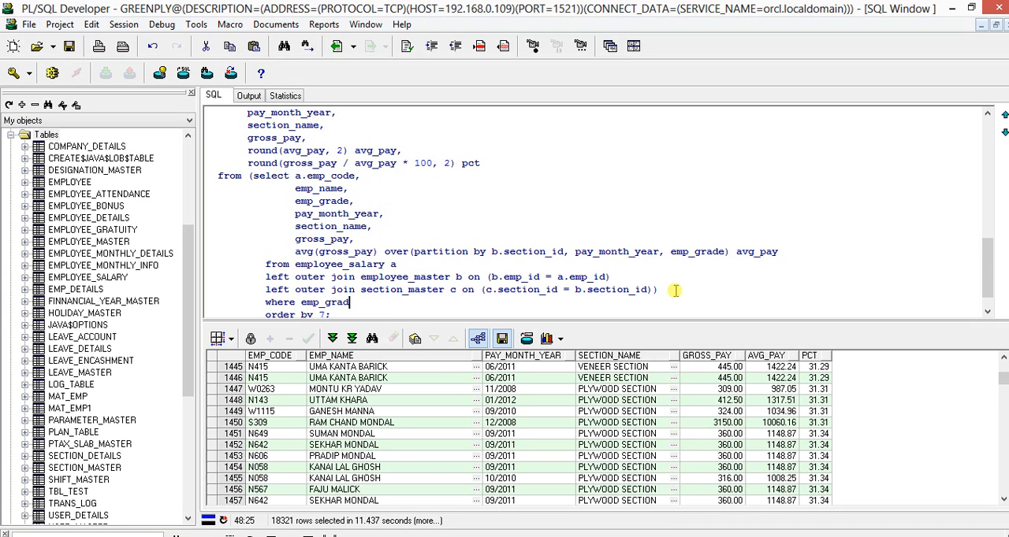
text(='S)
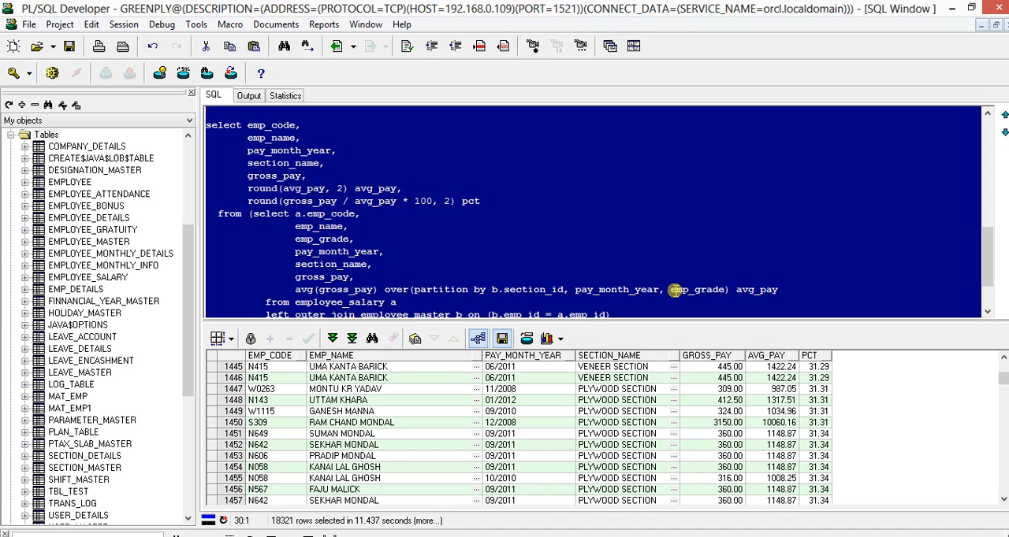
- Run the grade S query, fetch all 6,429 rows and review percentages past 88%
click(183, 73)
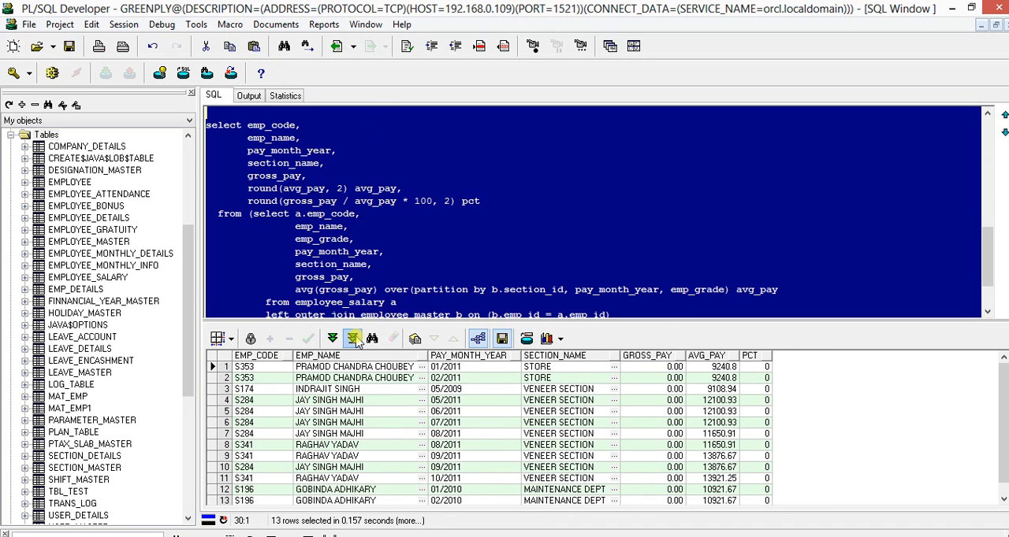
click(332, 338)
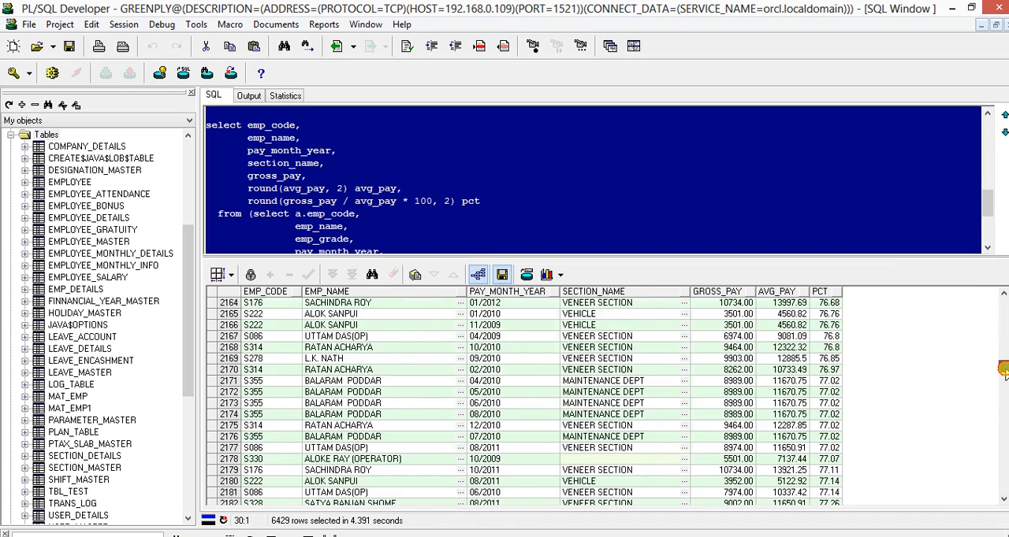
scroll(down, 3)
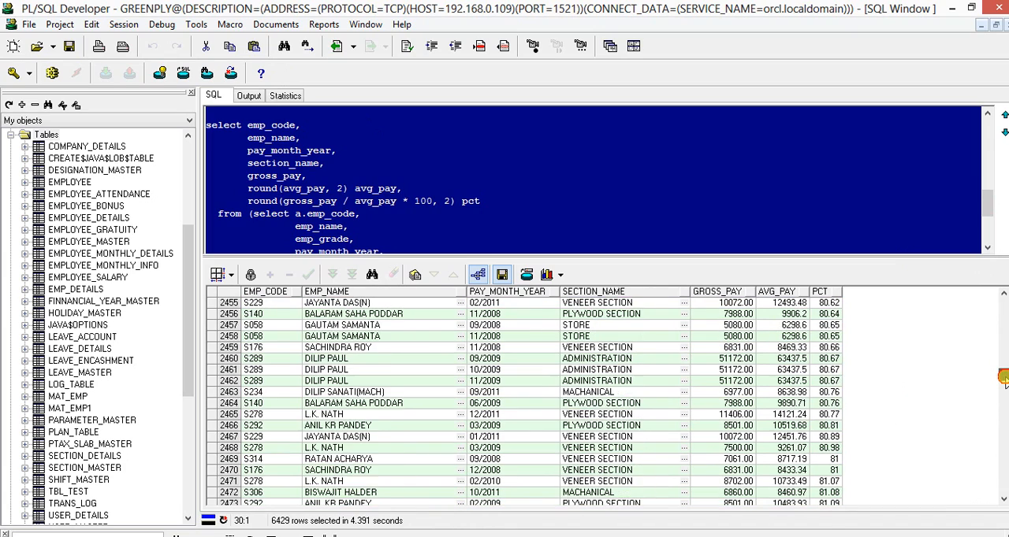
scroll(down, 3)
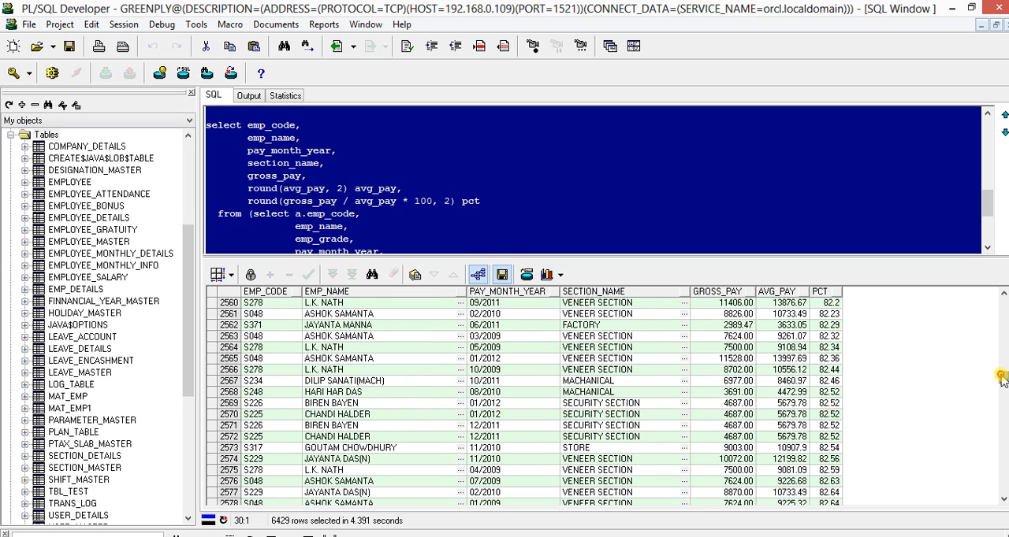
scroll(down, 3)
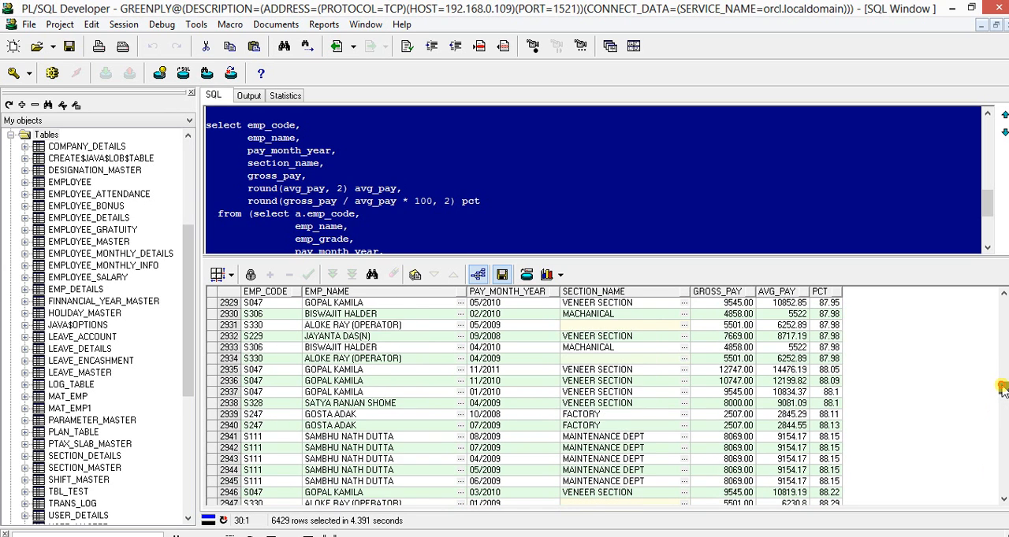
scroll(down, 3)
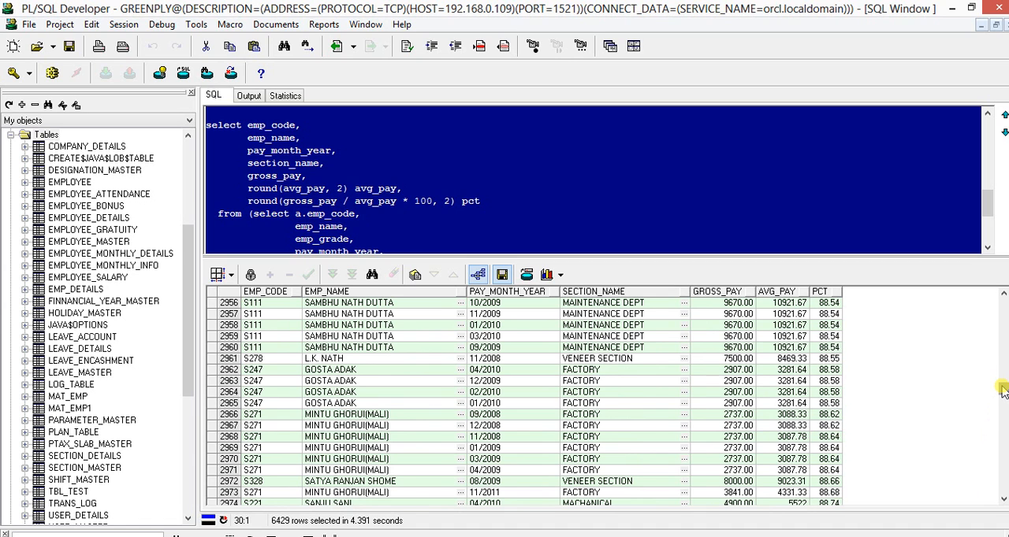
mouse_move(1001, 390)
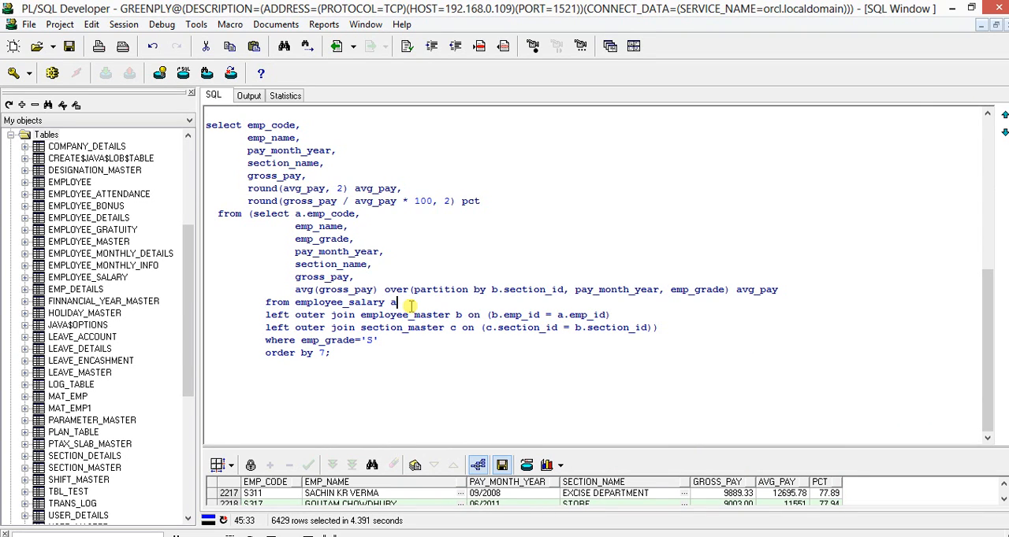
click(372, 353)
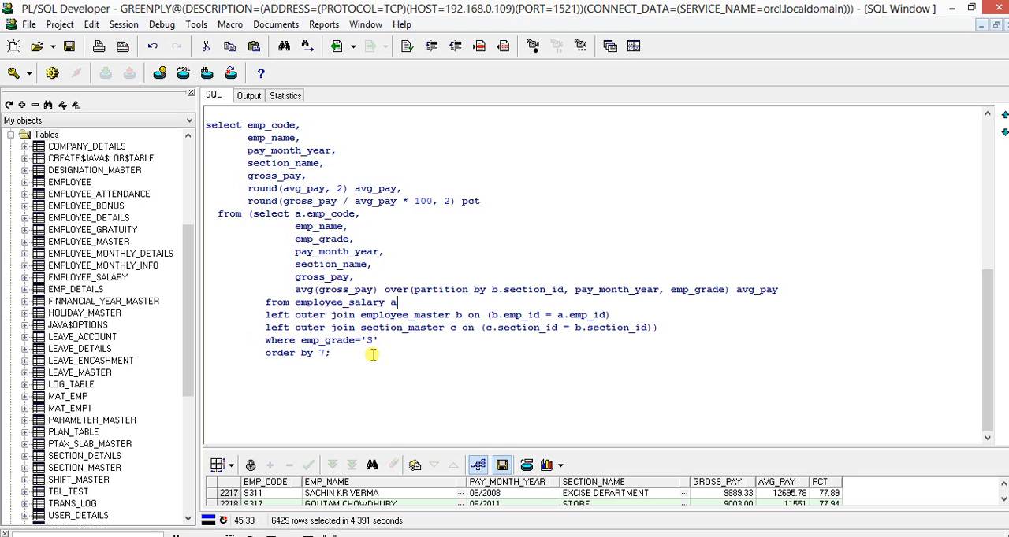